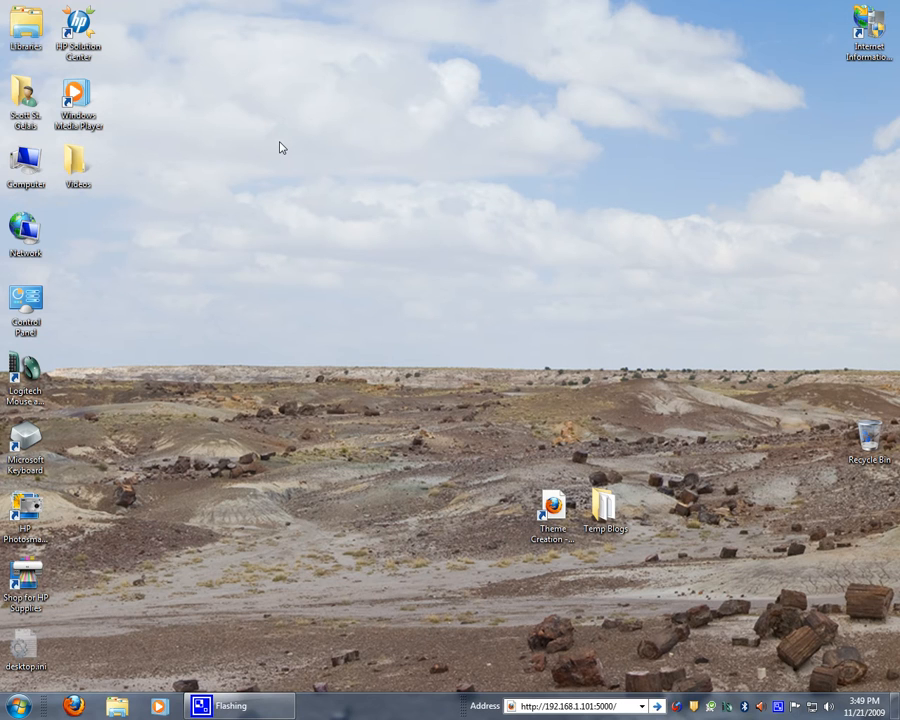
mouse_move(101, 588)
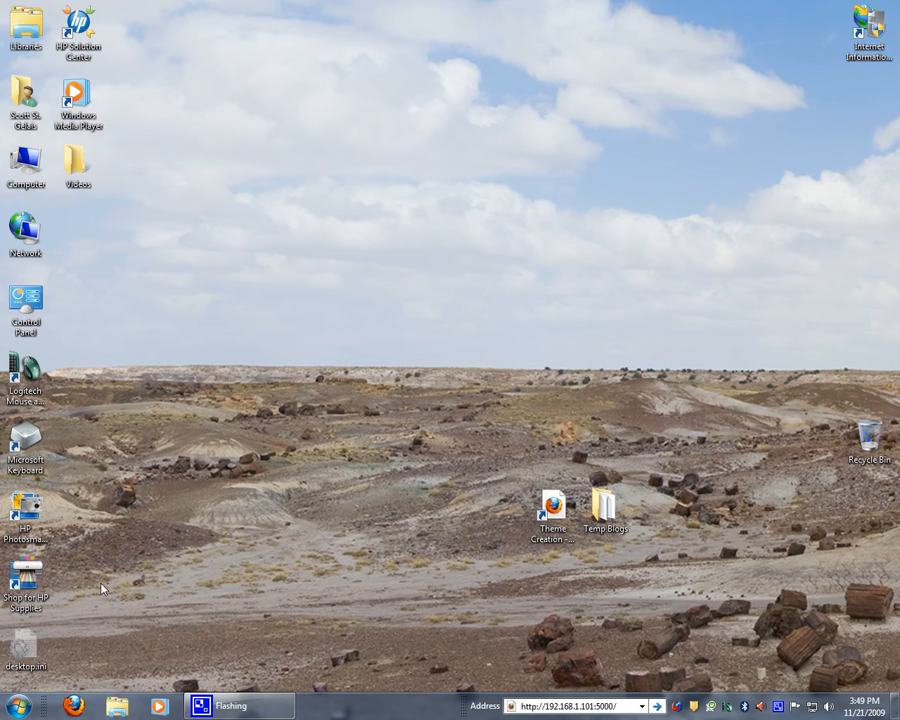
mouse_move(75, 635)
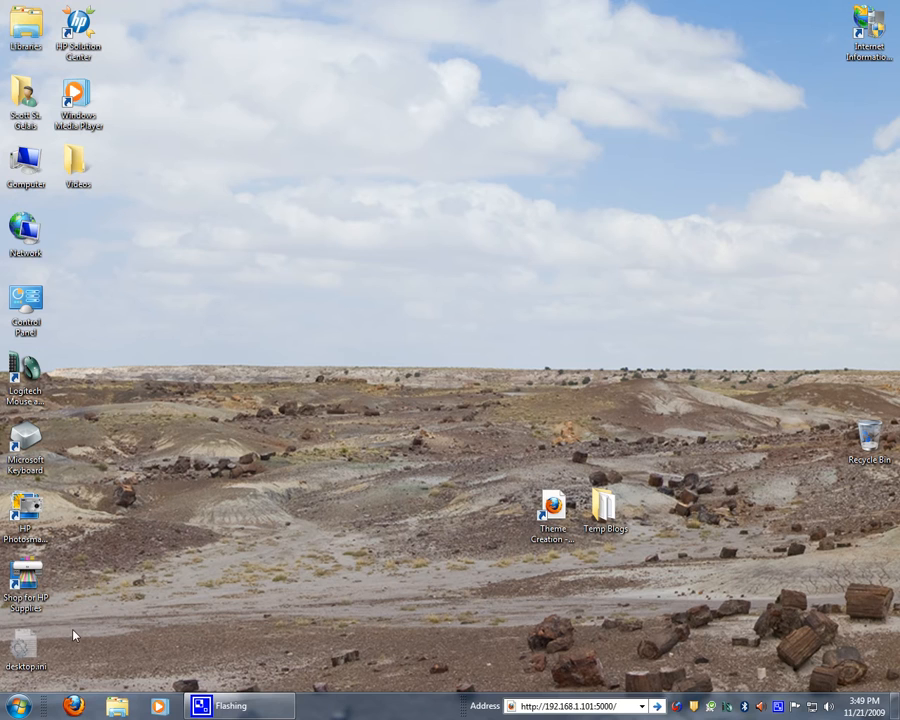
mouse_move(56, 667)
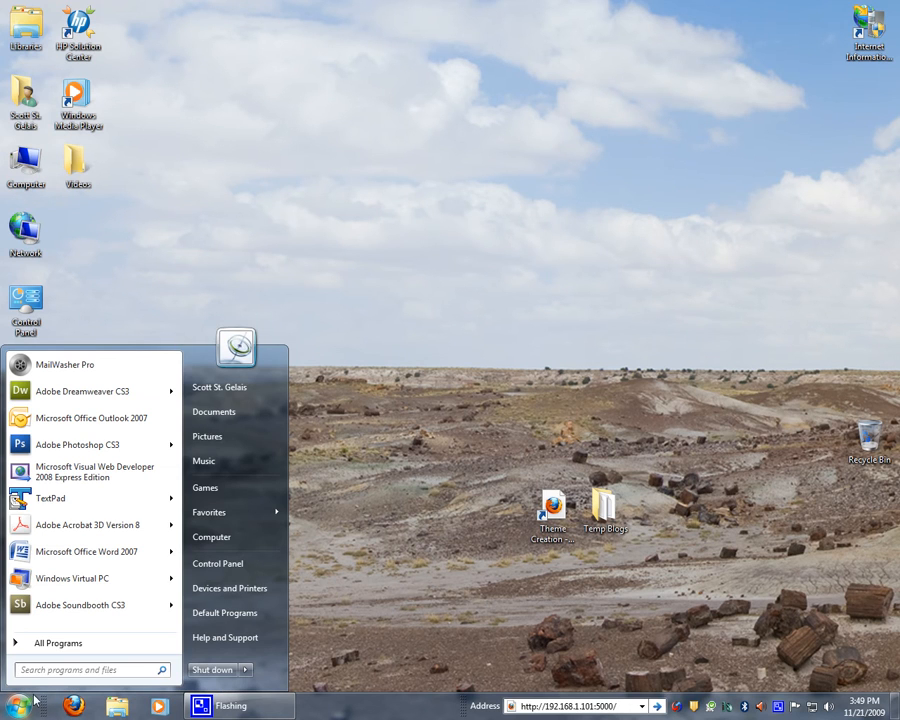
Launch Command Prompt from All Programs > Accessories, then close its window.
click(58, 642)
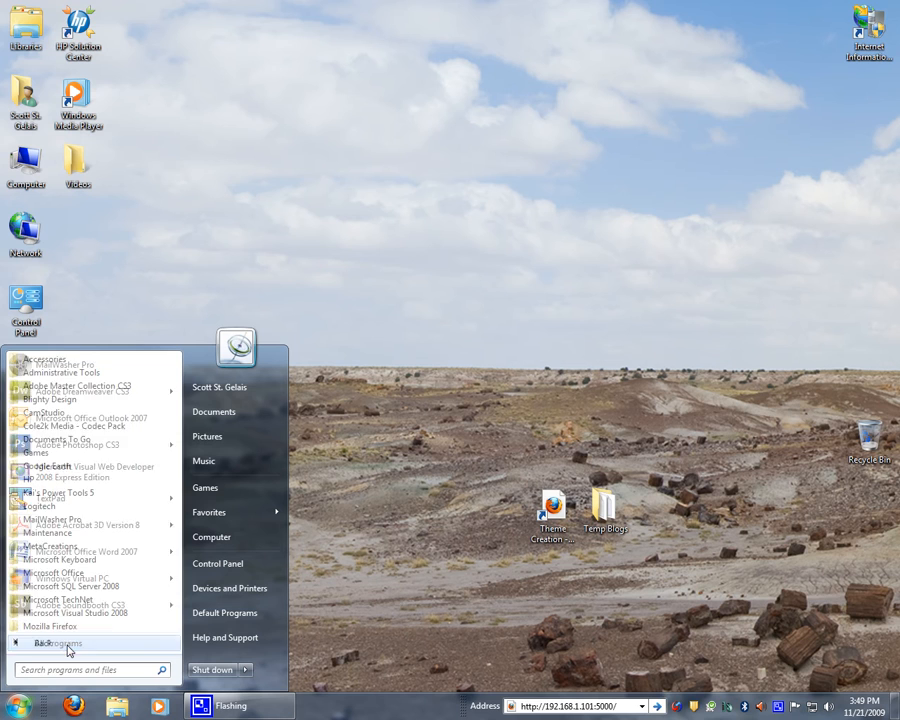
click(44, 359)
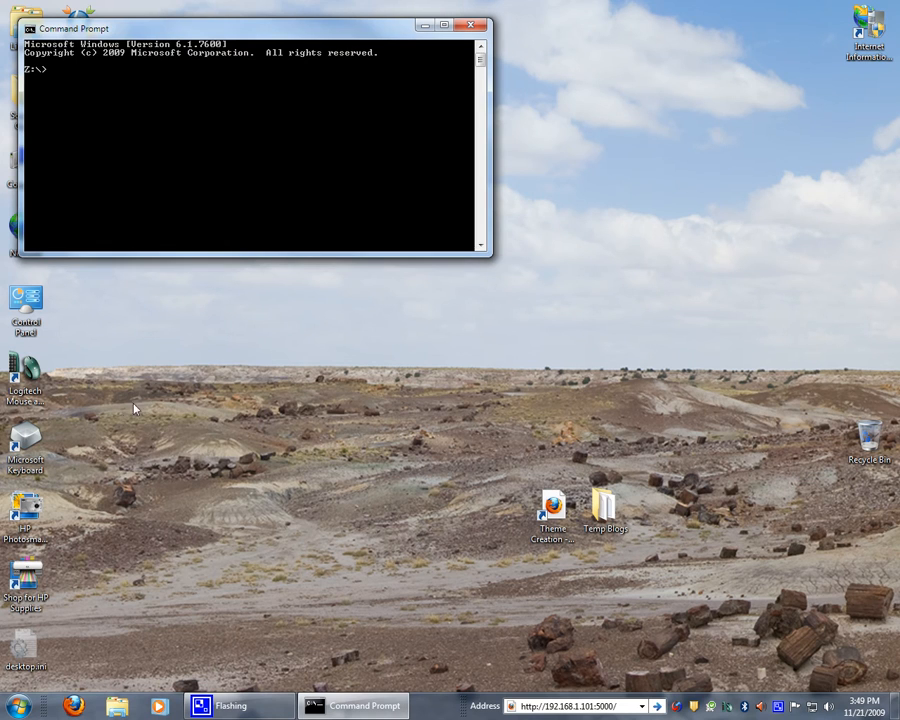
click(470, 22)
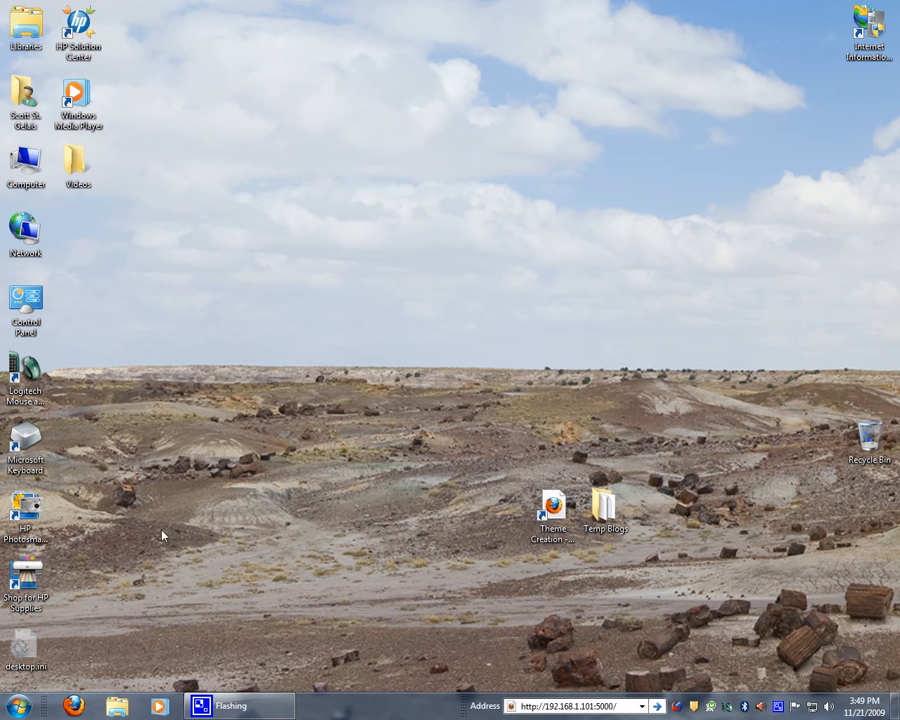
click(12, 706)
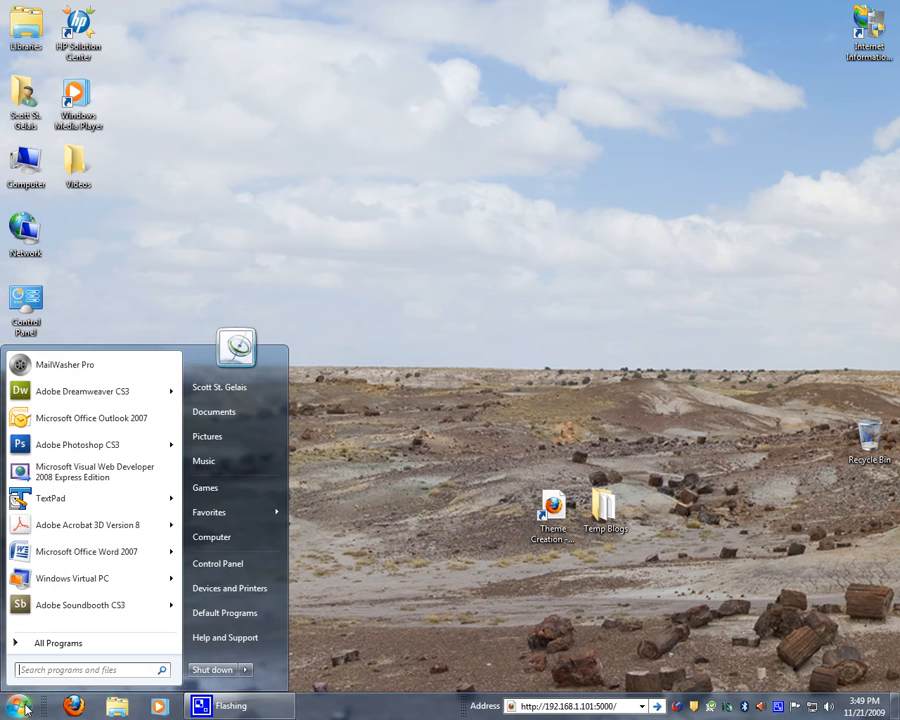
click(75, 669)
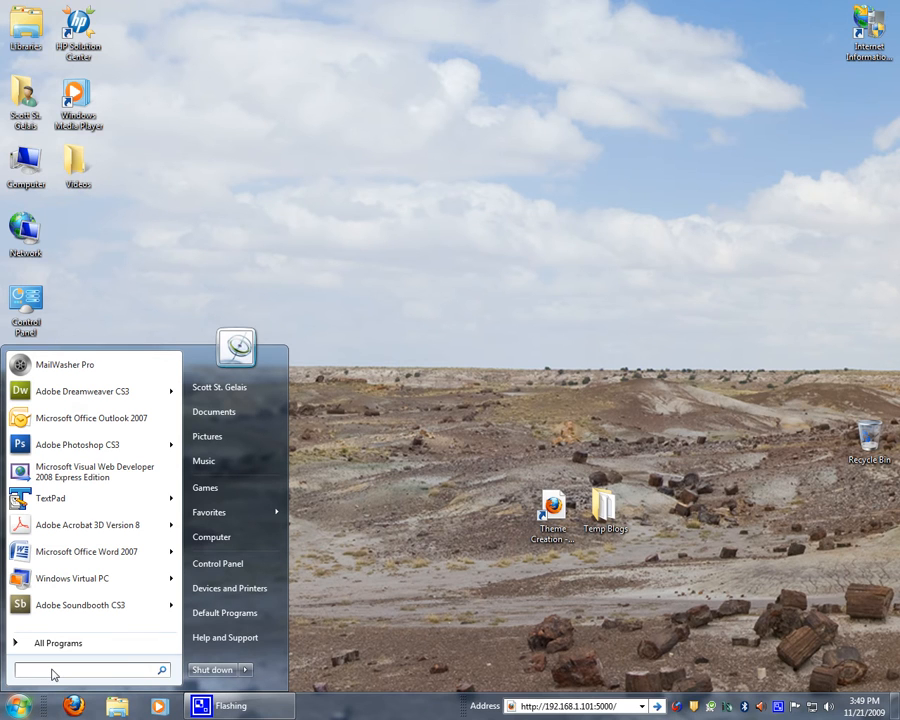
text(COM)
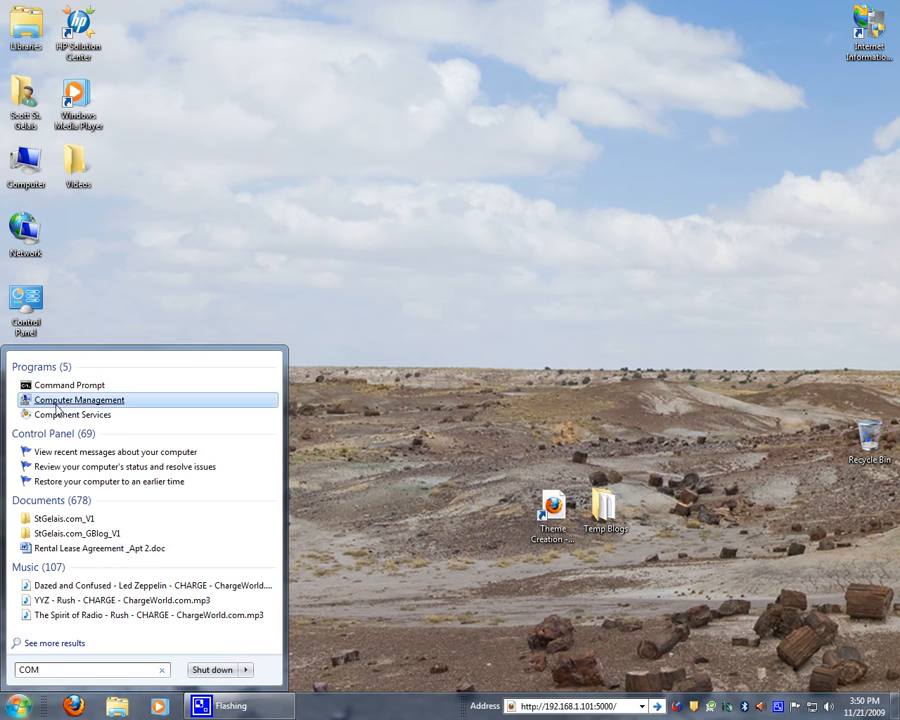
click(67, 385)
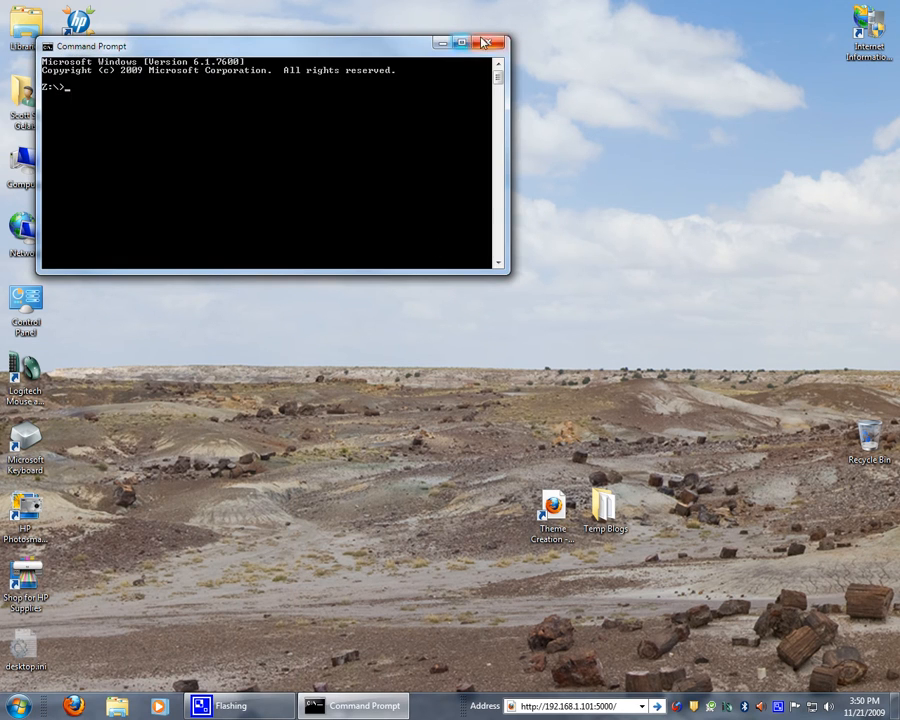
click(488, 38)
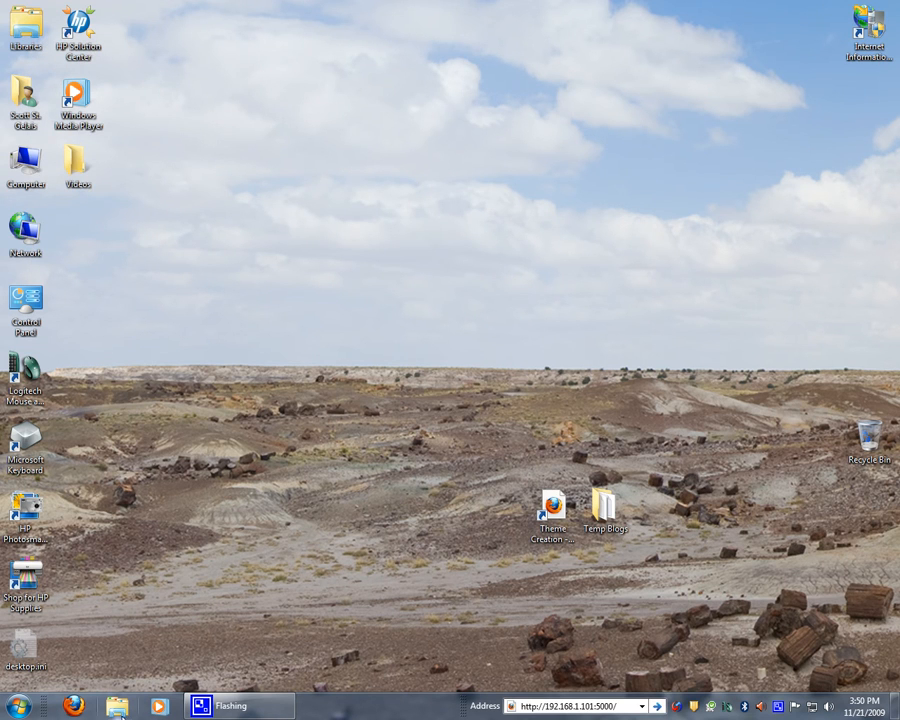
Browse Explorer to STORAGE (R:) > Web Sites > GeeksinPhoenix_V5 > images and Shift+right-click it.
click(113, 704)
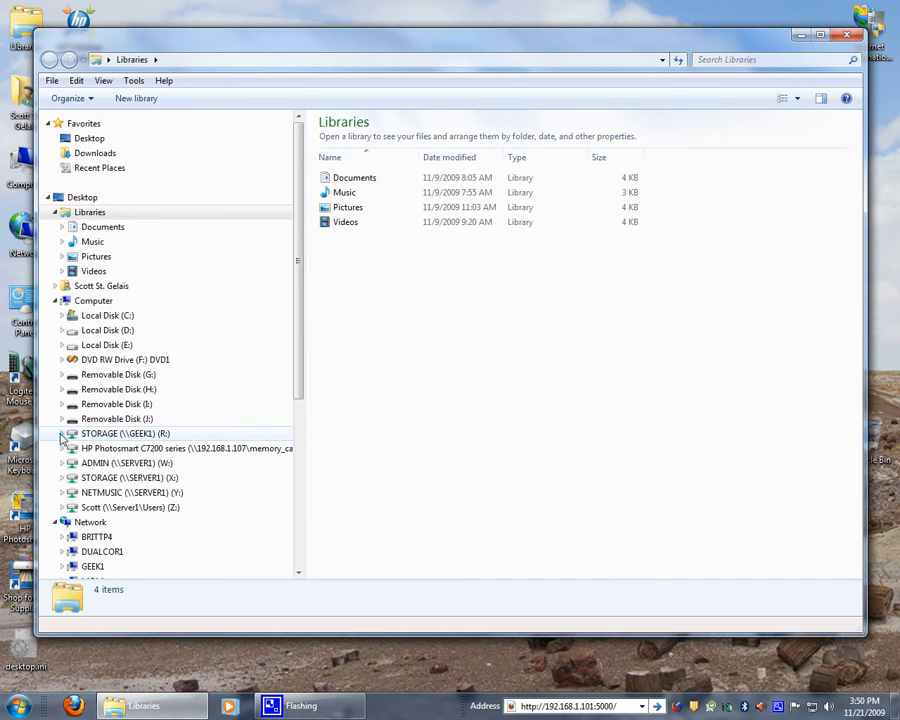
click(62, 434)
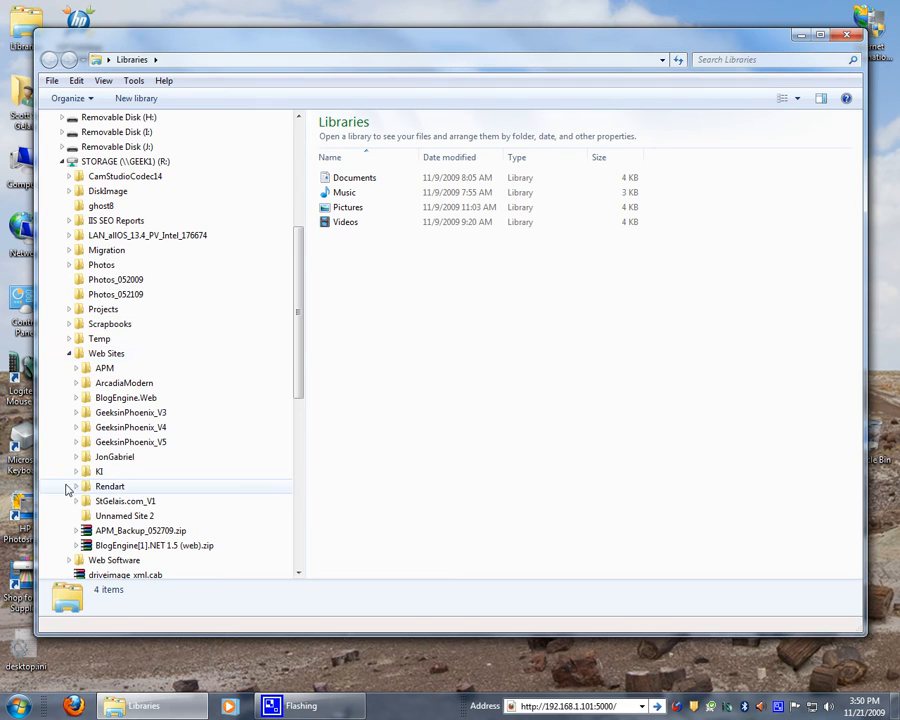
click(76, 442)
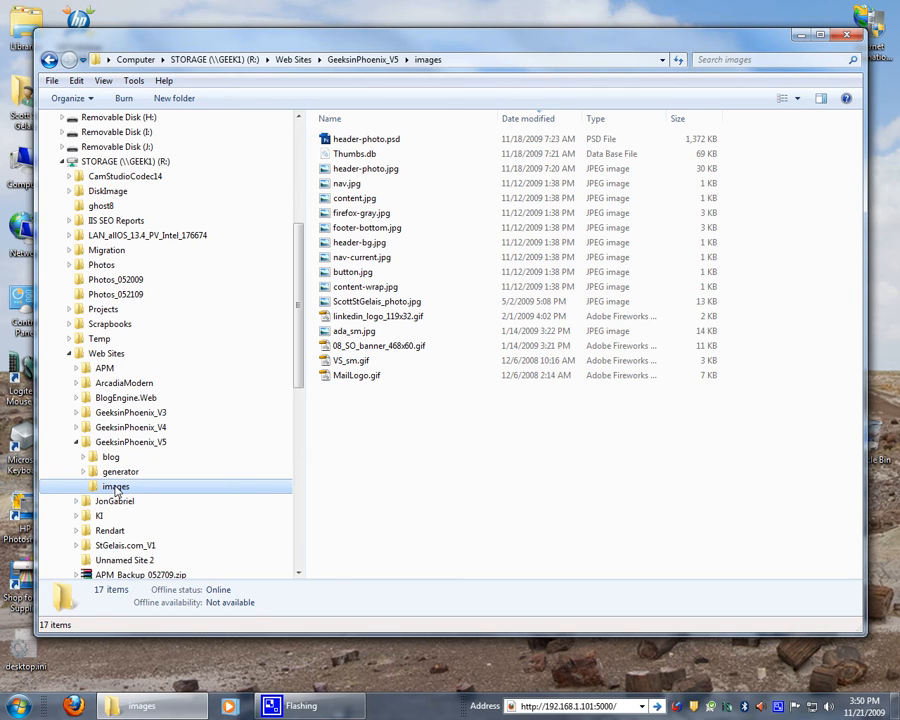
right_click(116, 486)
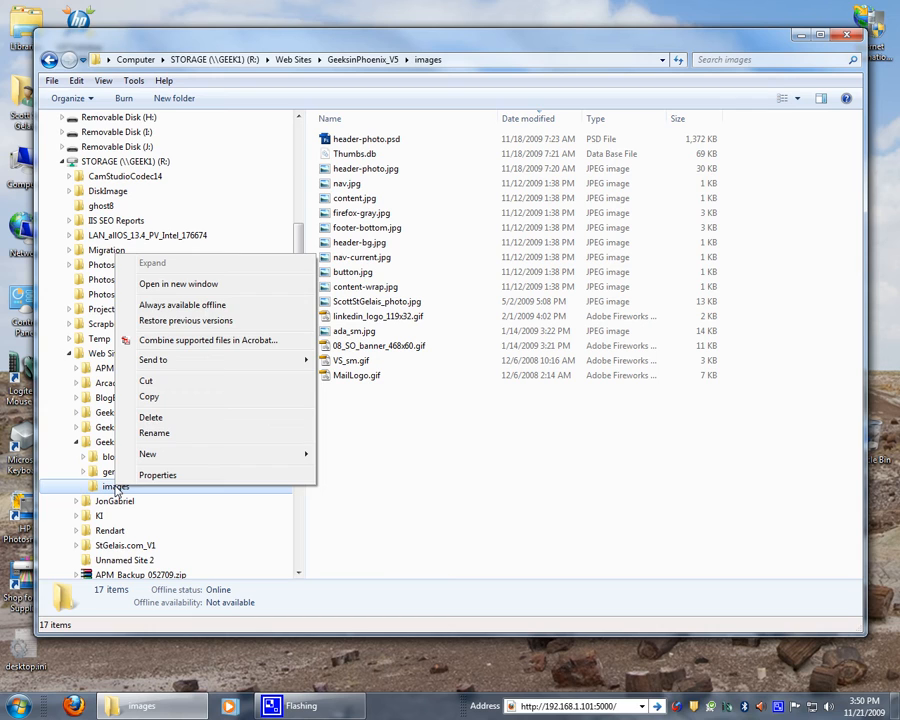
click(117, 486)
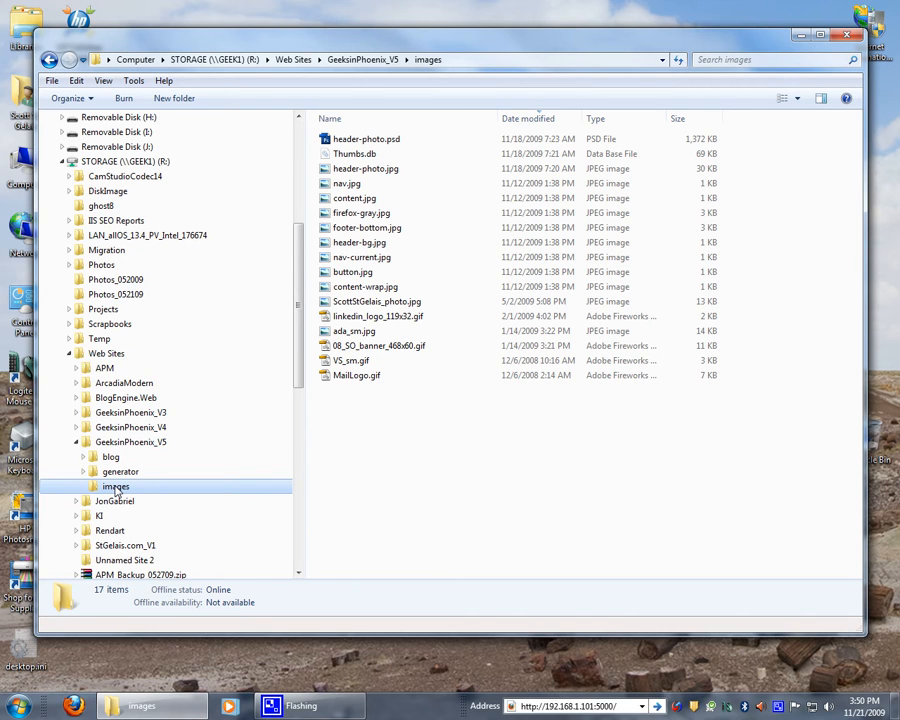
right_click(115, 486)
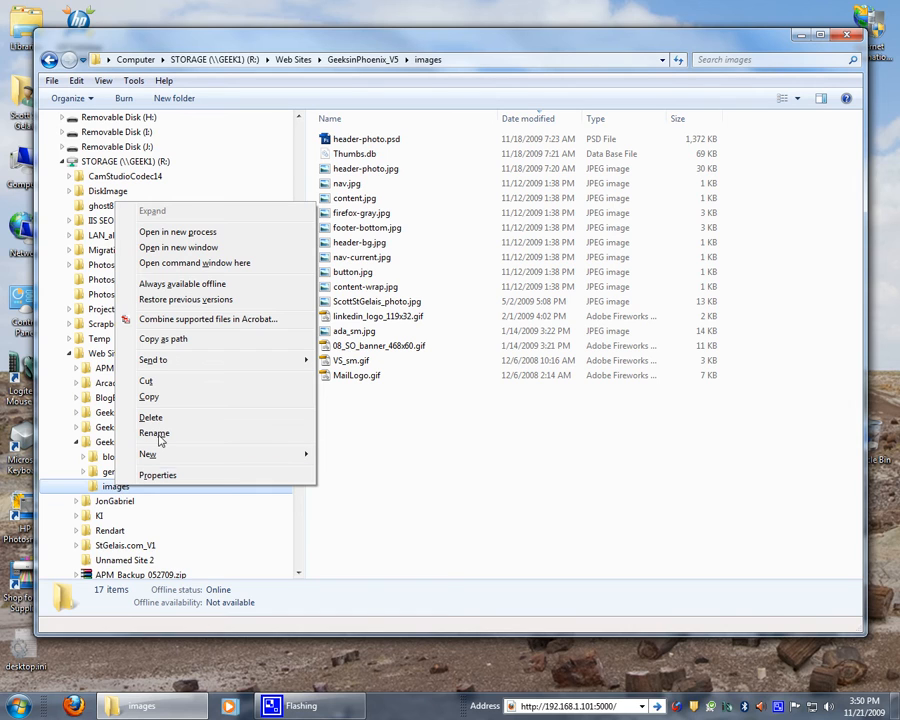
mouse_move(203, 268)
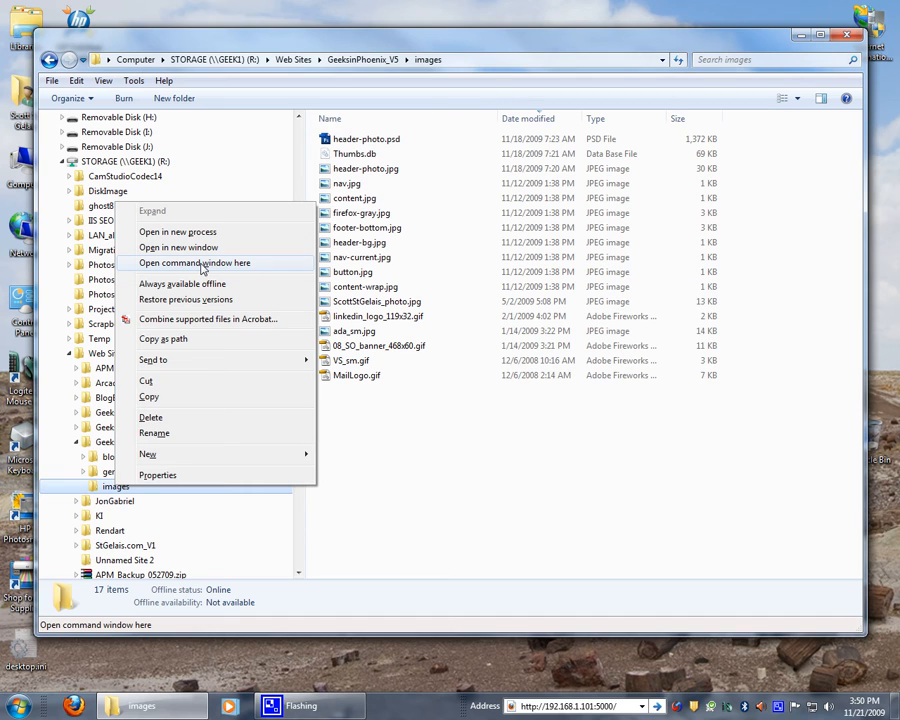
Open a command window in the images folder and run DIR /P.
click(194, 263)
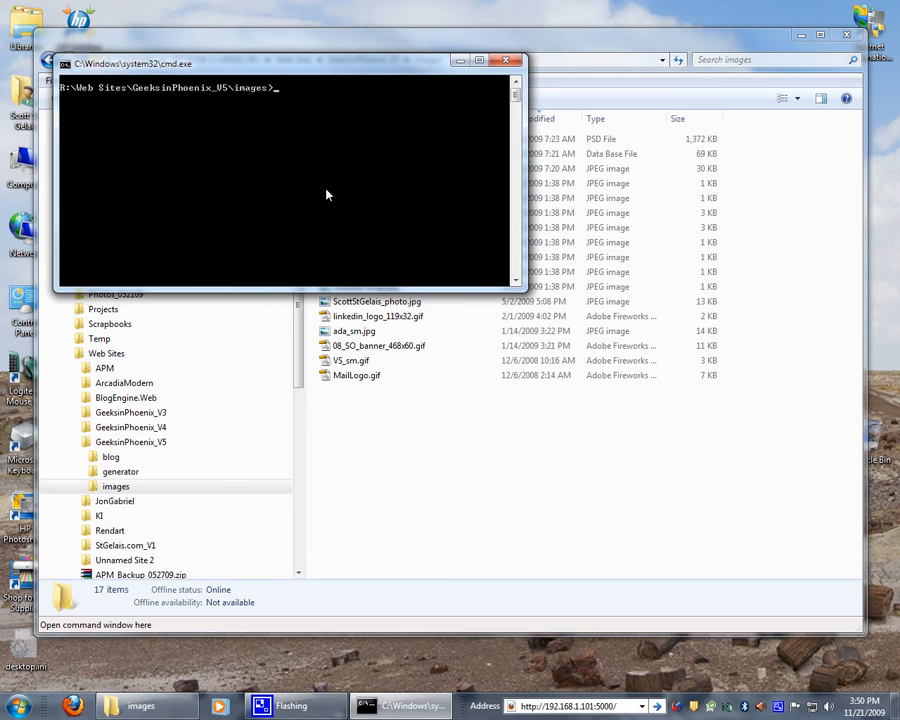
mouse_move(322, 199)
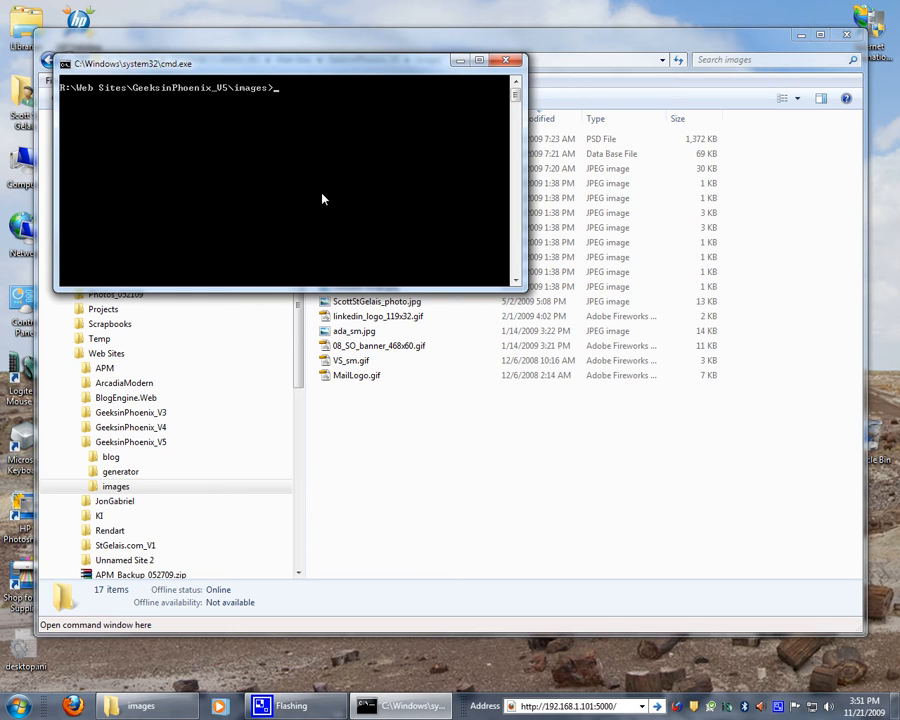
text(DIR)
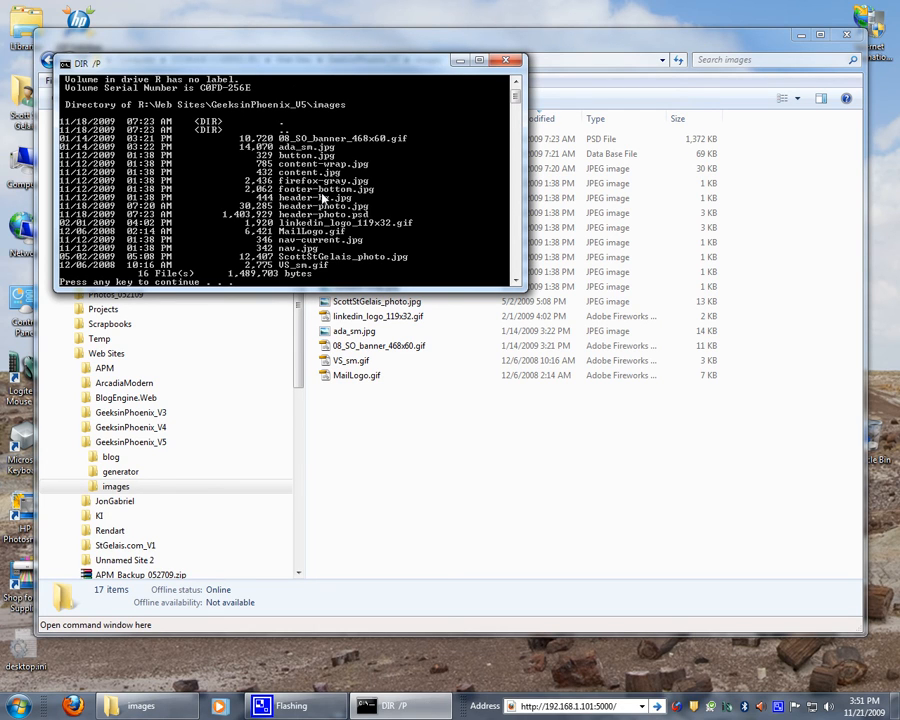
Mark the file name column in the console listing and copy it.
right_click(325, 200)
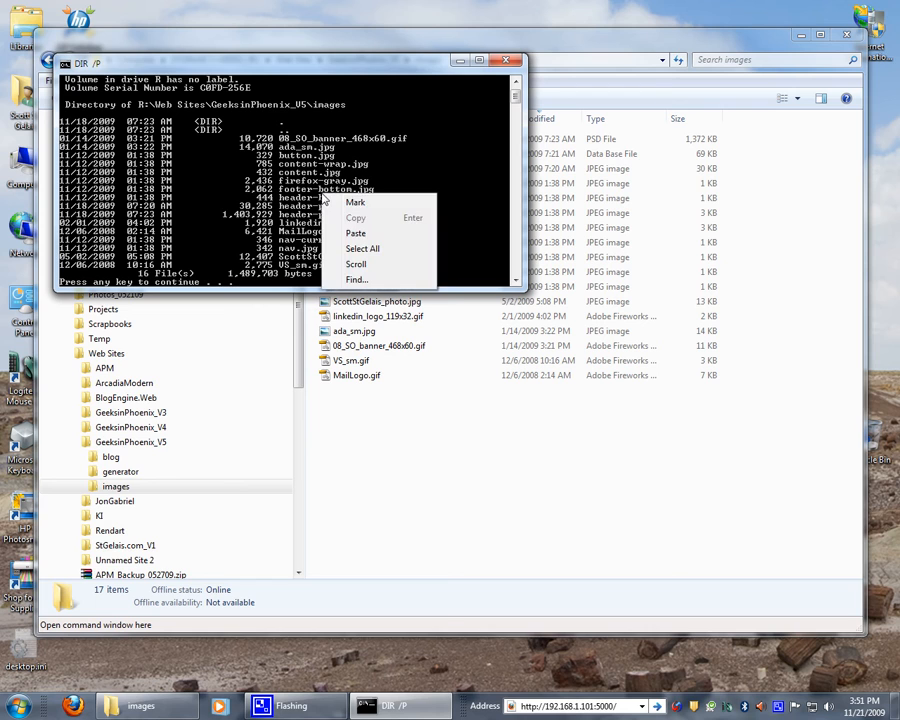
click(356, 202)
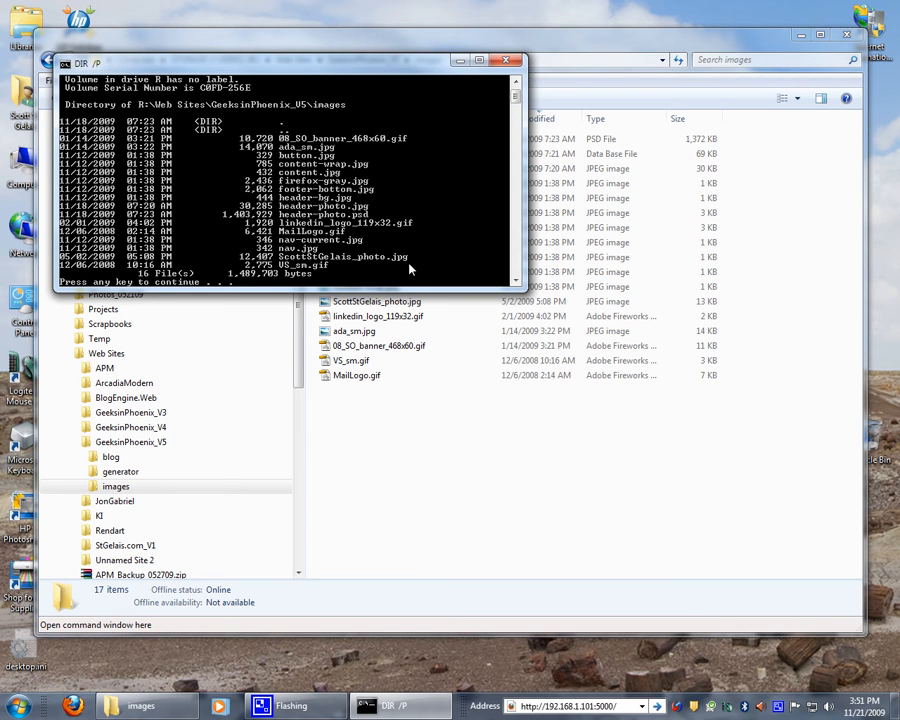
key(enter)
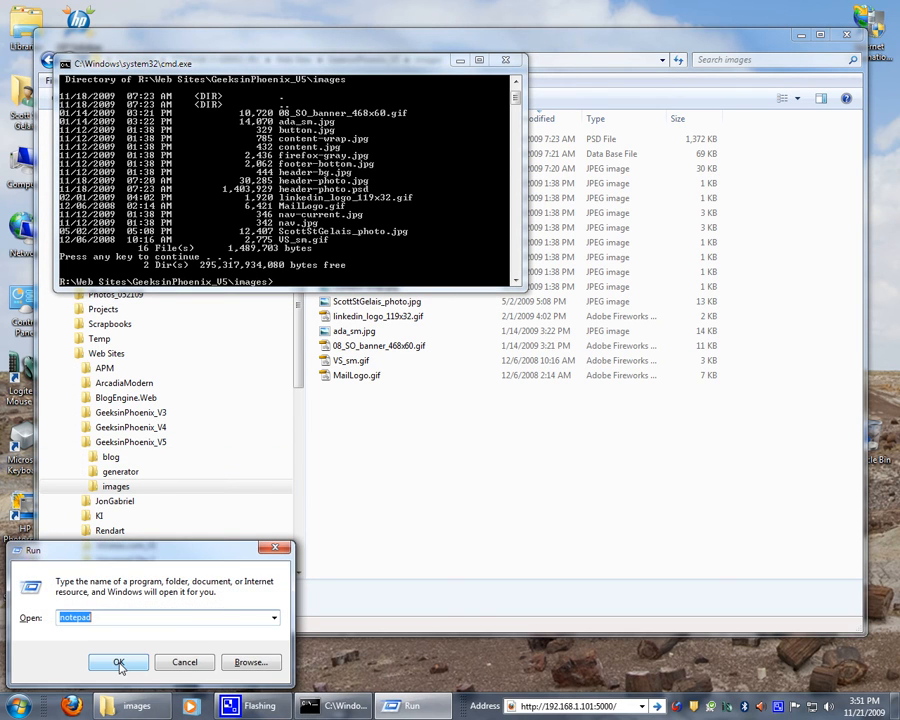
Start Notepad from the Run dialog and paste the copied image file names.
click(112, 662)
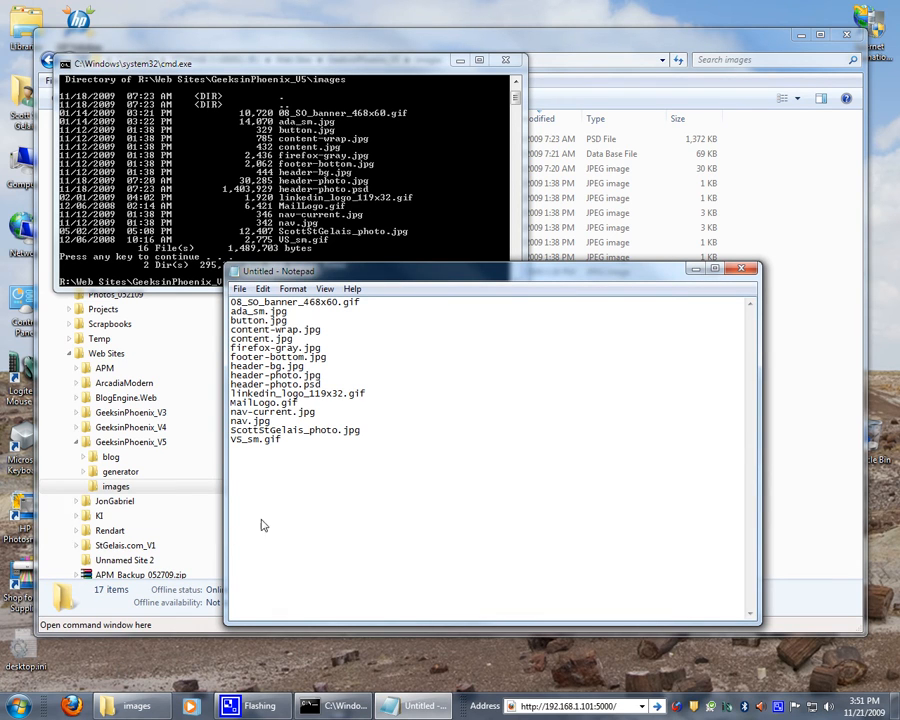
mouse_move(497, 252)
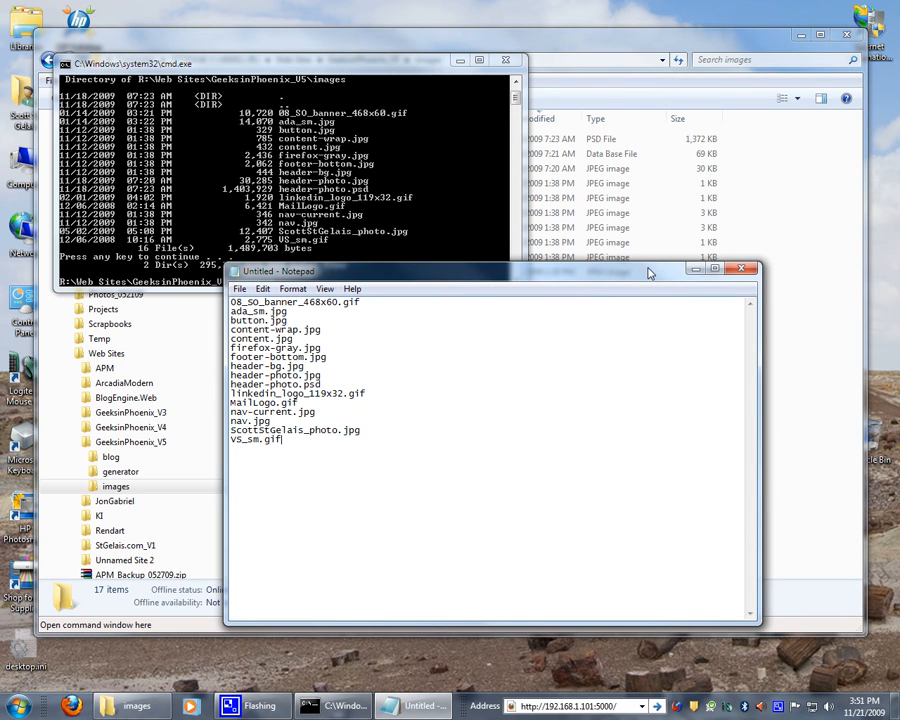
mouse_move(682, 278)
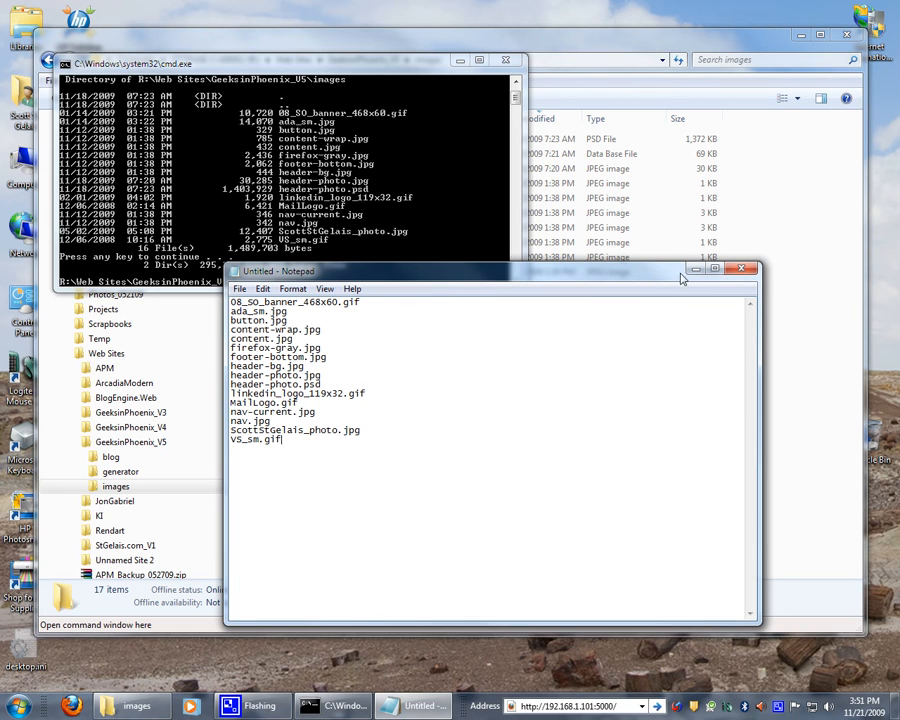
Close the Notepad file list and choose Don't Save.
click(738, 269)
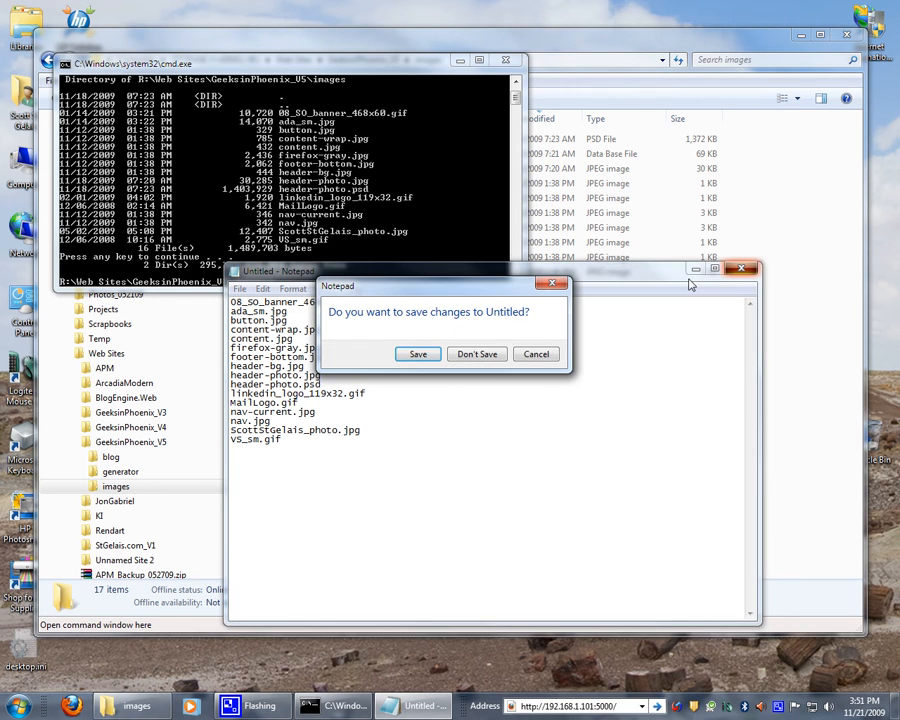
click(476, 354)
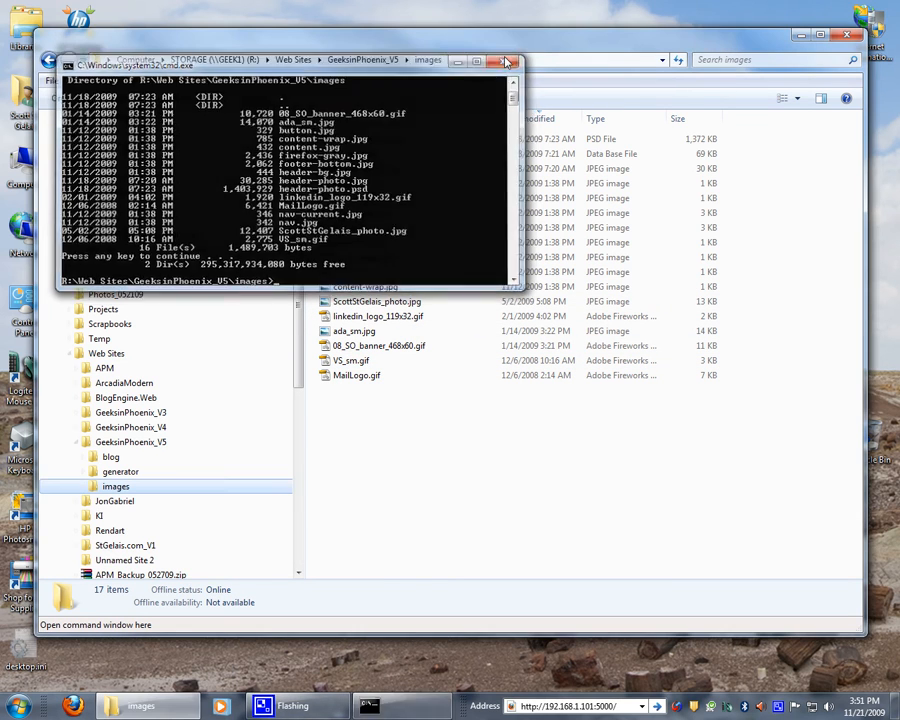
Close the old cmd.exe window, then open and close a Command Prompt from Accessories.
click(507, 60)
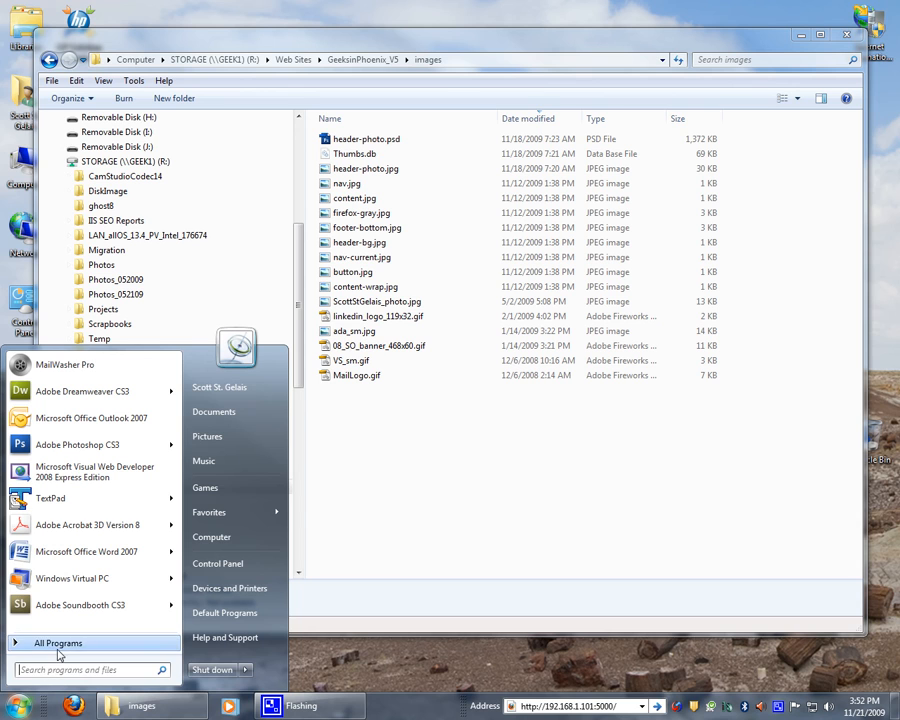
click(60, 643)
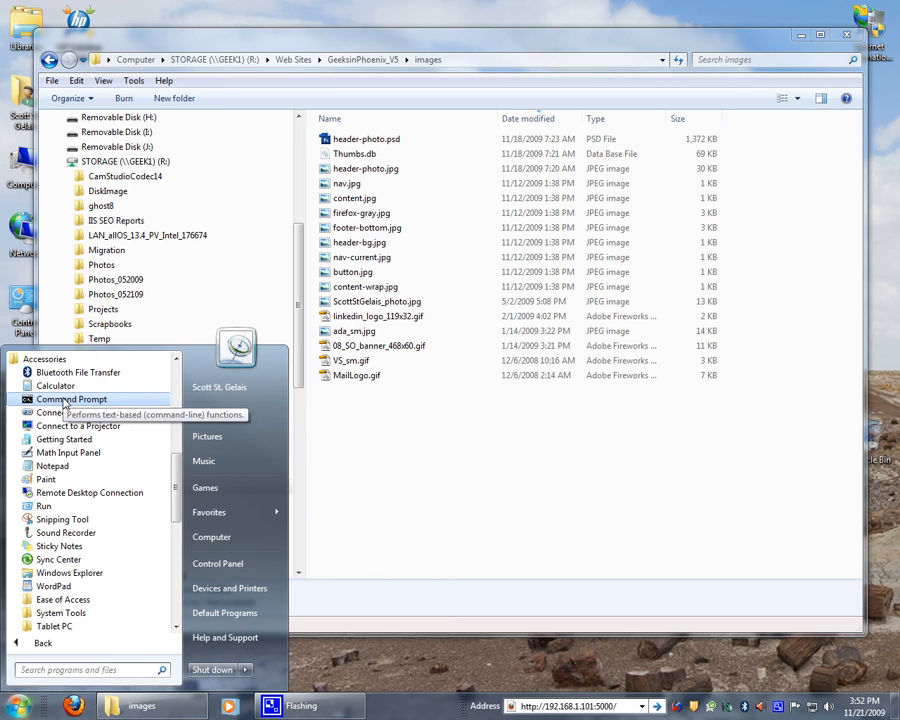
mouse_move(122, 430)
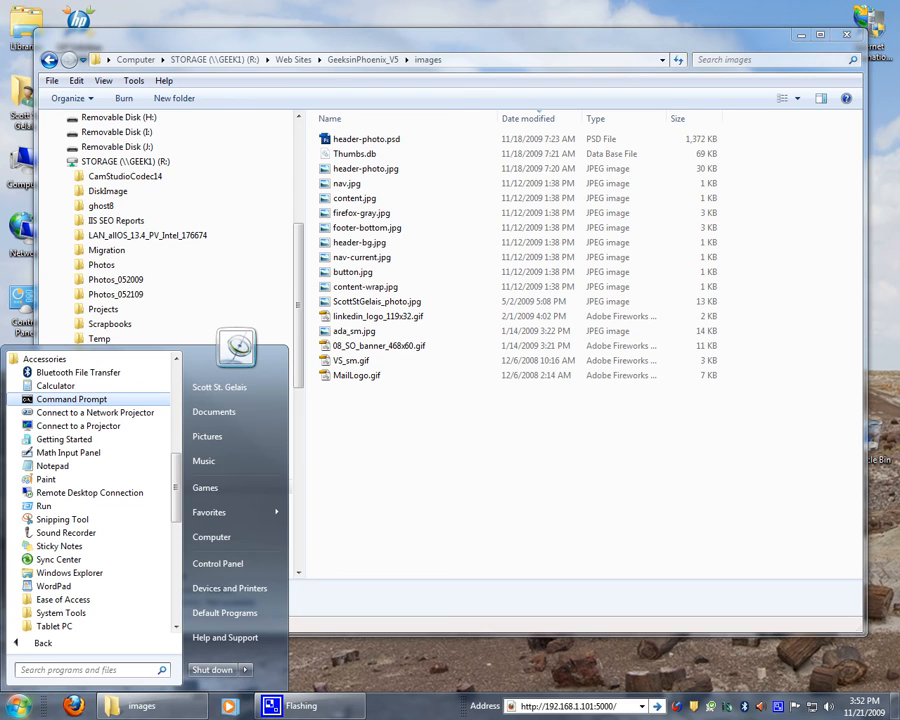
mouse_move(260, 499)
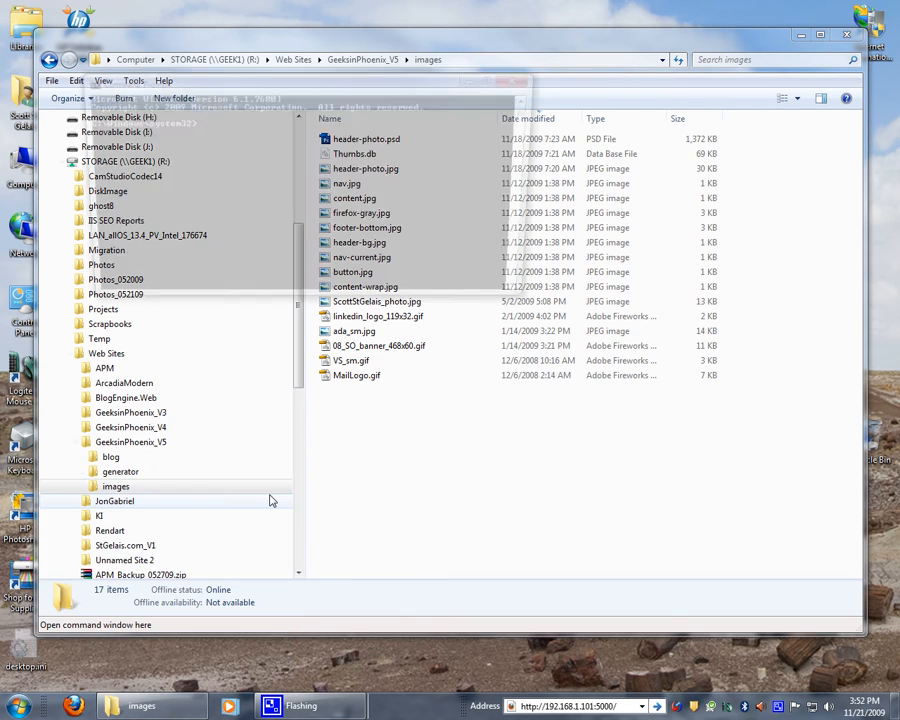
click(98, 624)
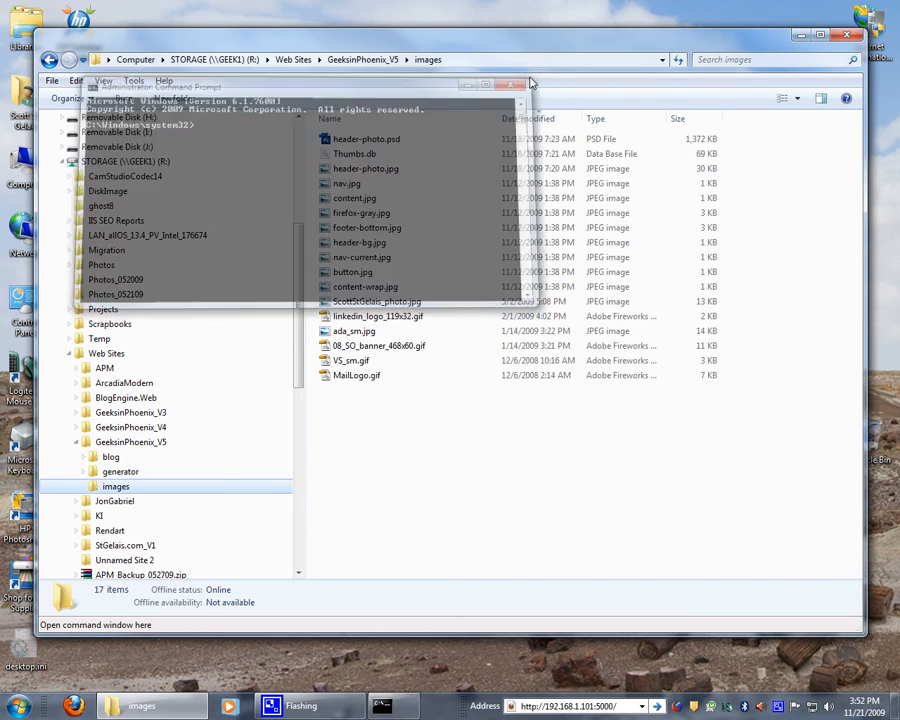
click(512, 84)
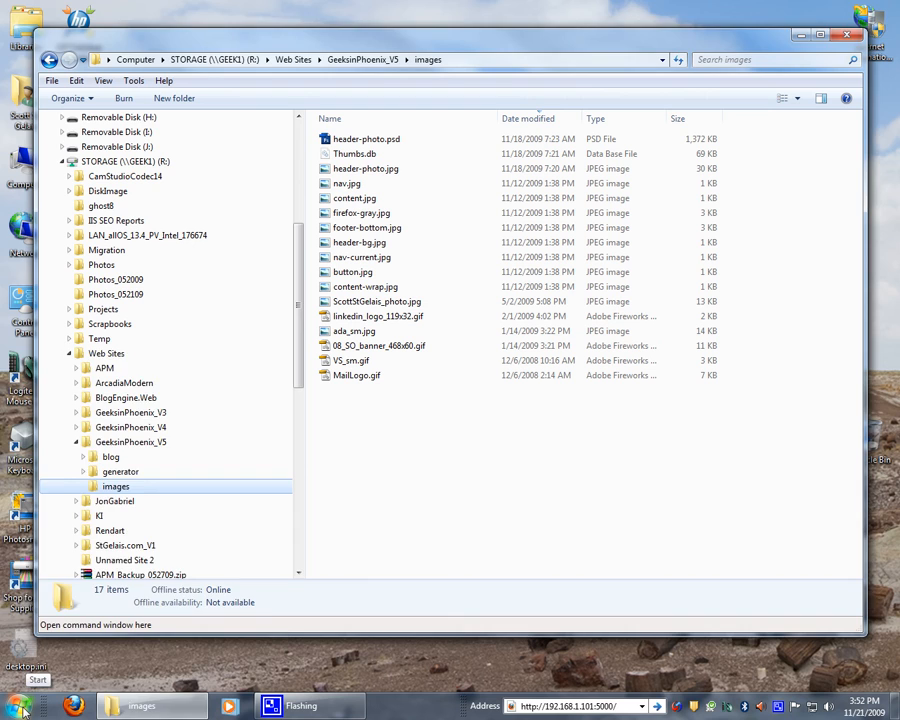
Search 'COM' in the Start menu and run Command Prompt as administrator.
click(38, 675)
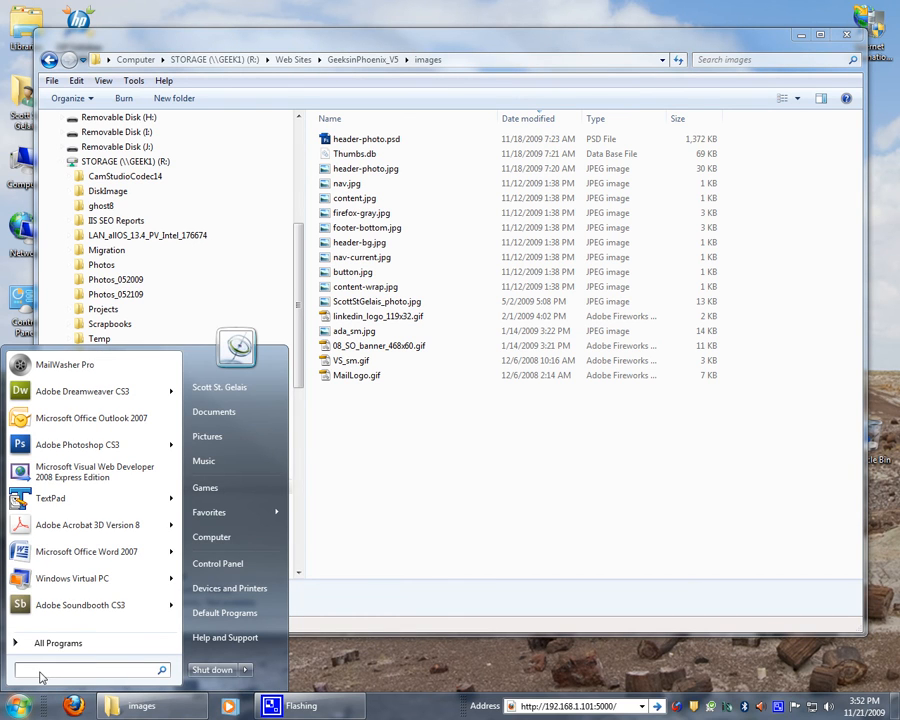
text(COM)
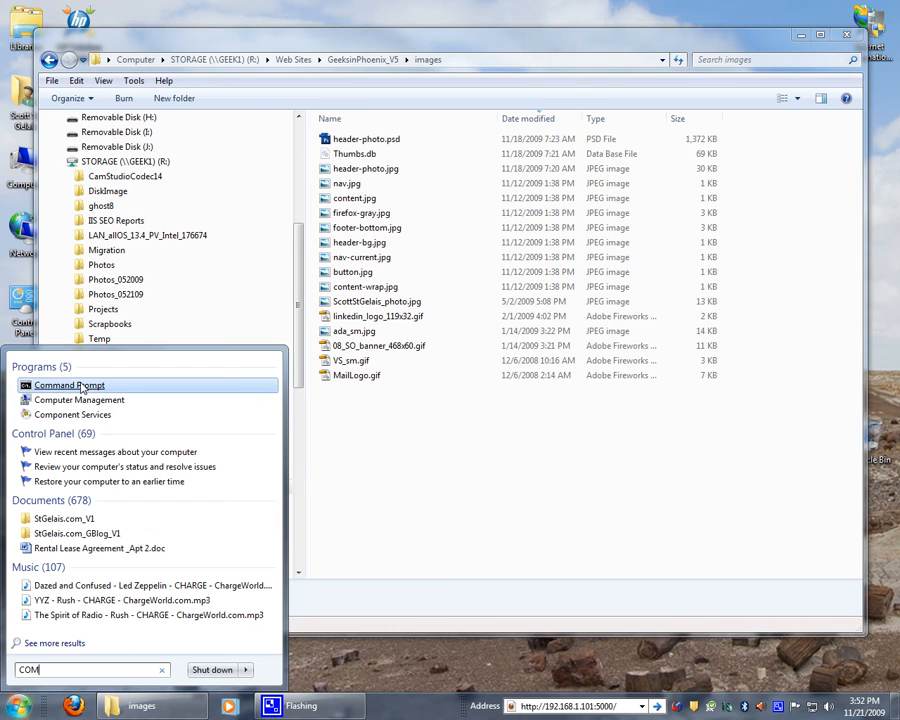
right_click(66, 384)
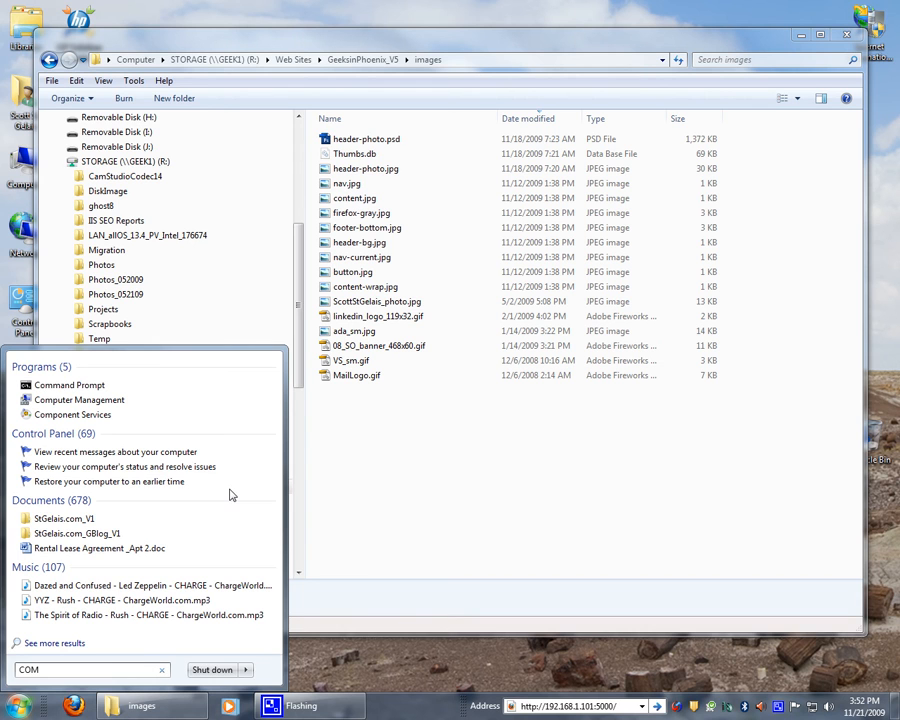
click(69, 385)
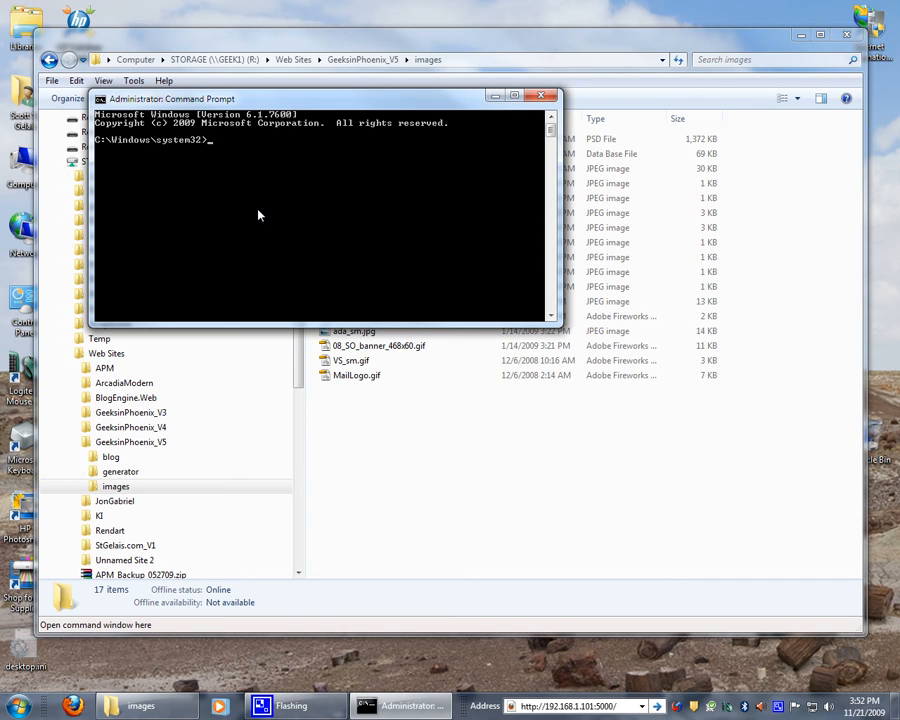
Switch to drive F: and change into the VBEXPRESS folder.
text(F:)
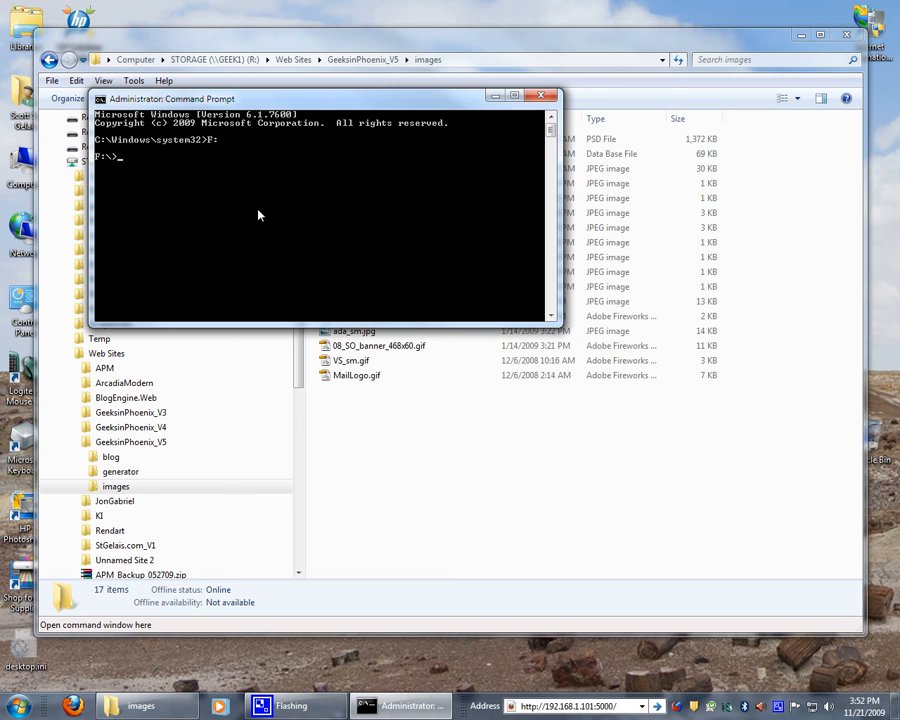
text(CD\)
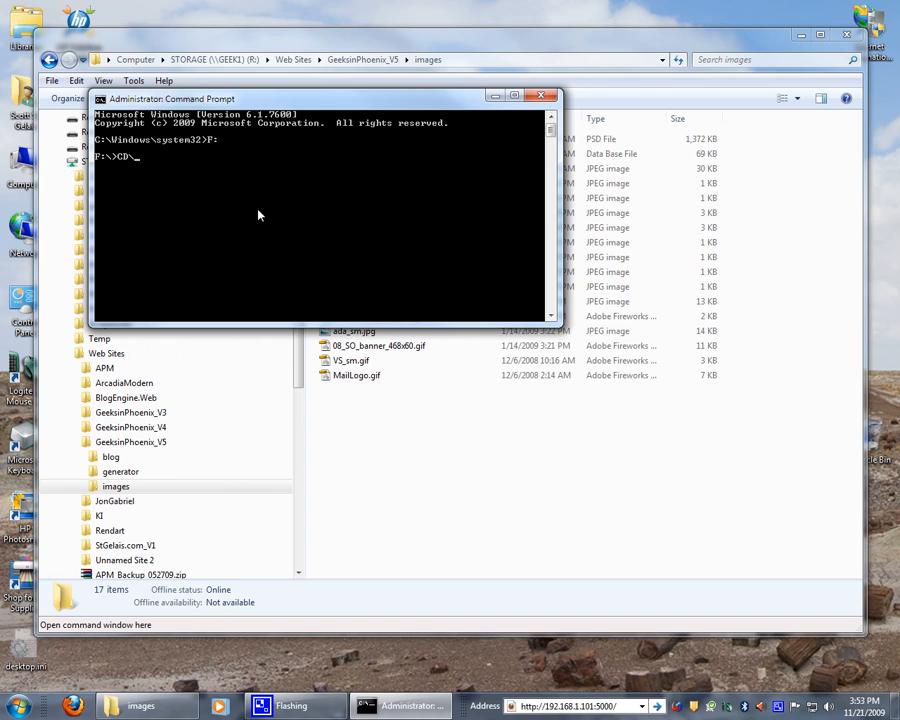
text(WBSXPRESS)
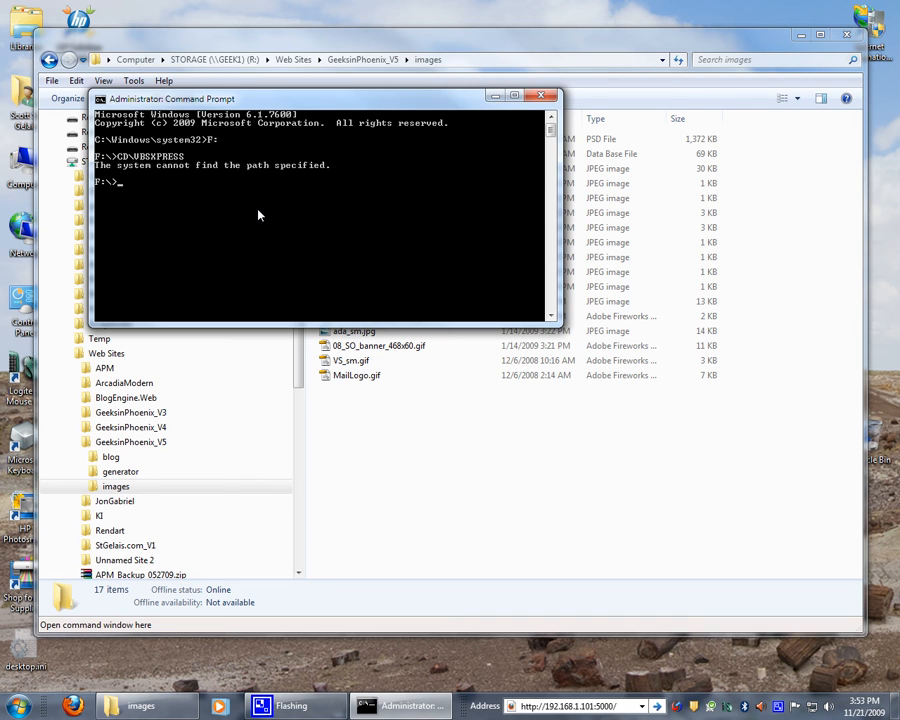
text(CD\)
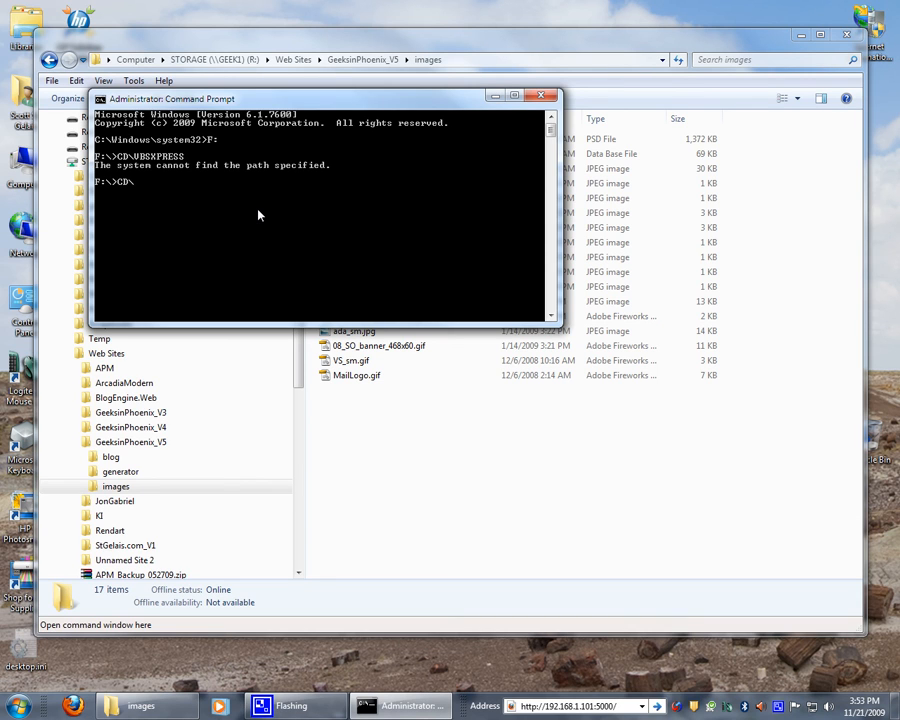
text(WBEXPRES)
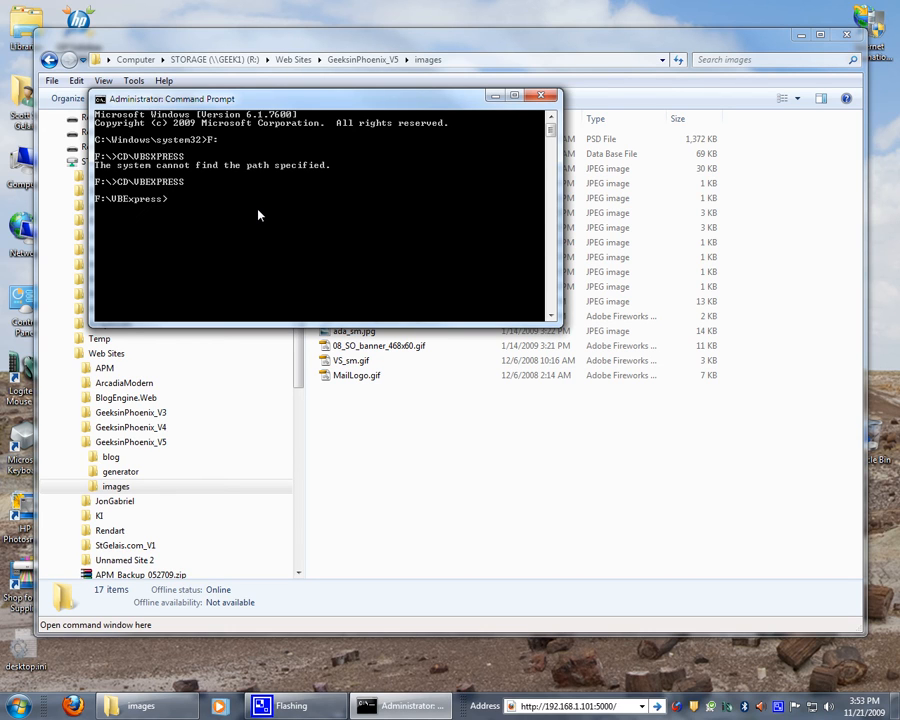
Run SETUP /? to show the setup program's command-line switches.
text(SE)
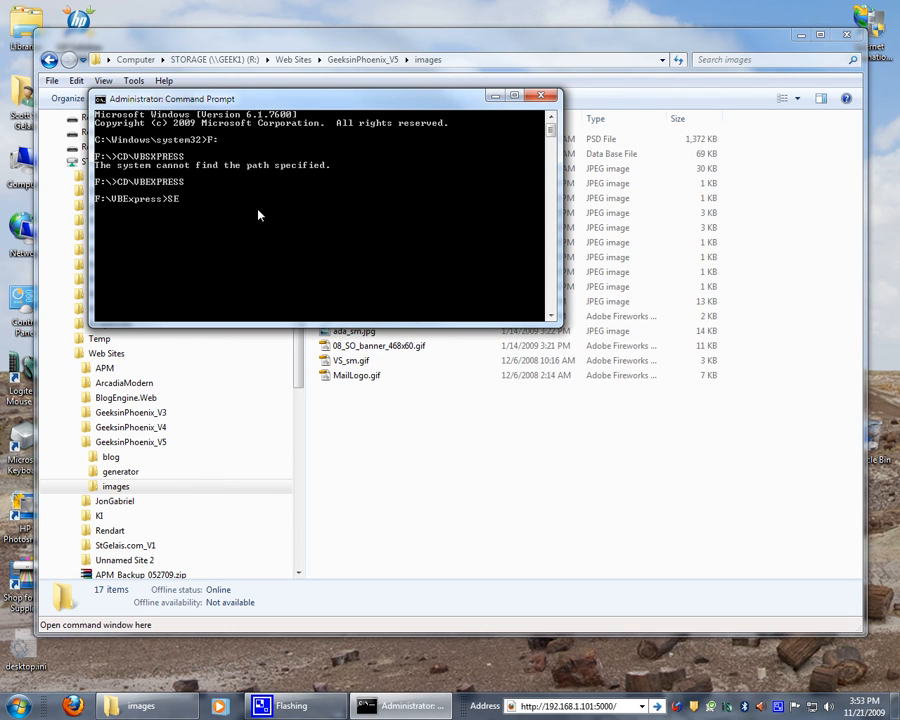
text(TUP)
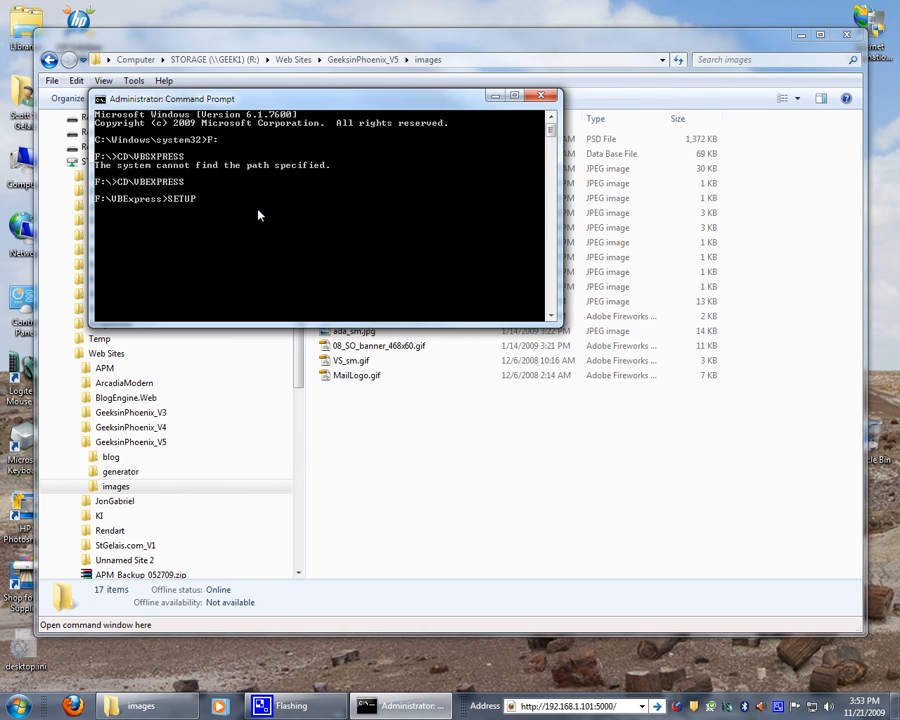
text(/)
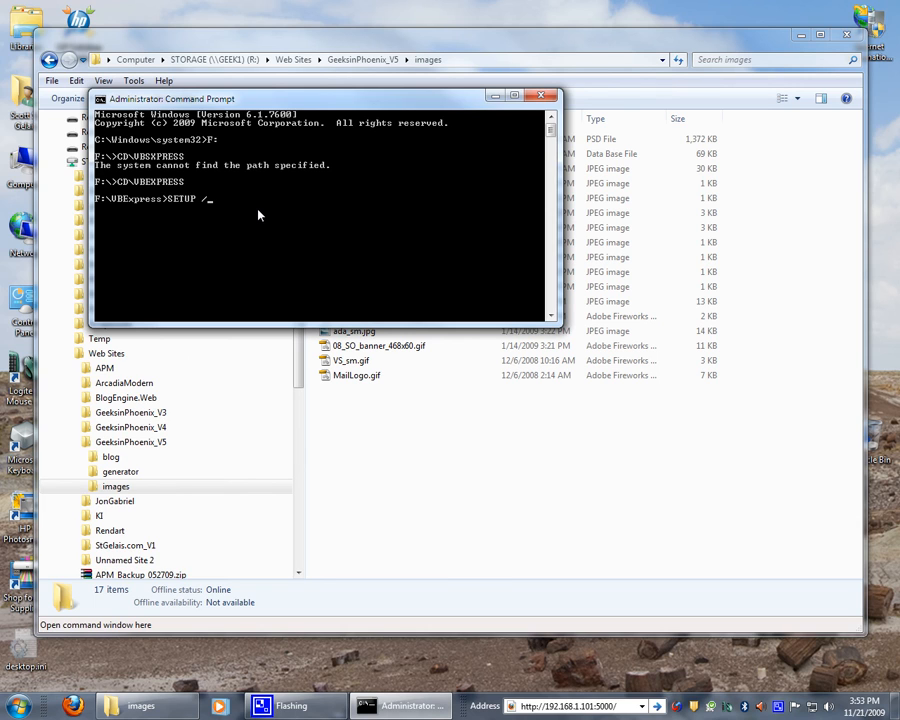
text(?)
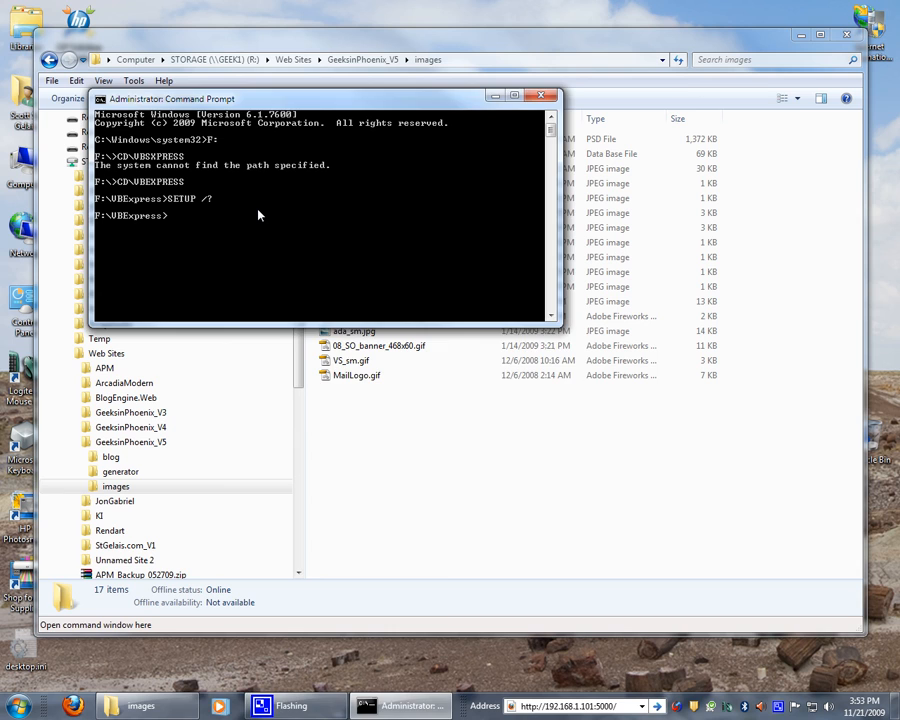
key(Return)
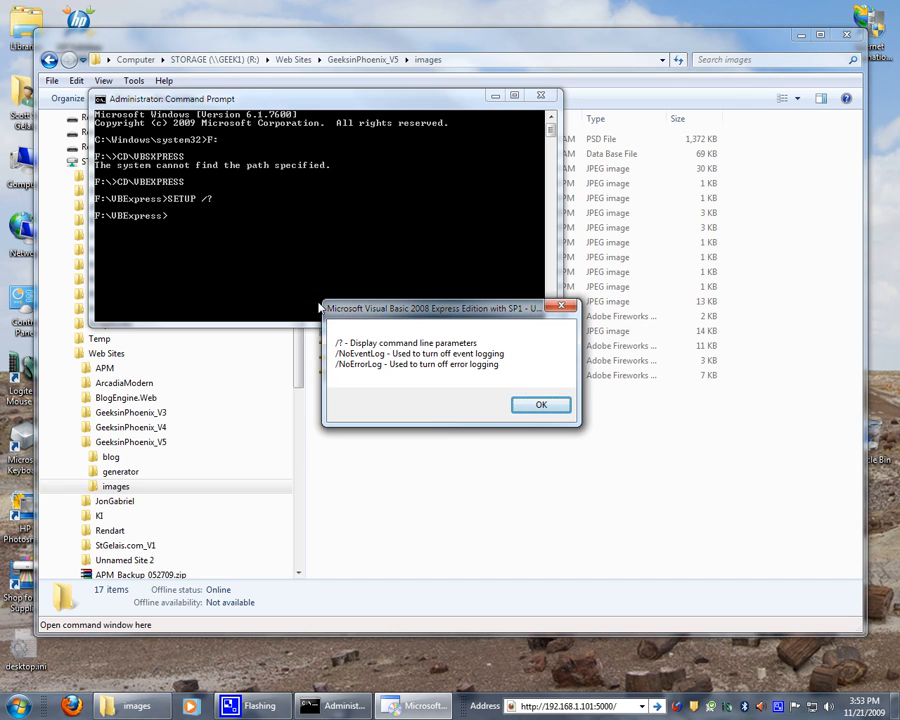
mouse_move(408, 366)
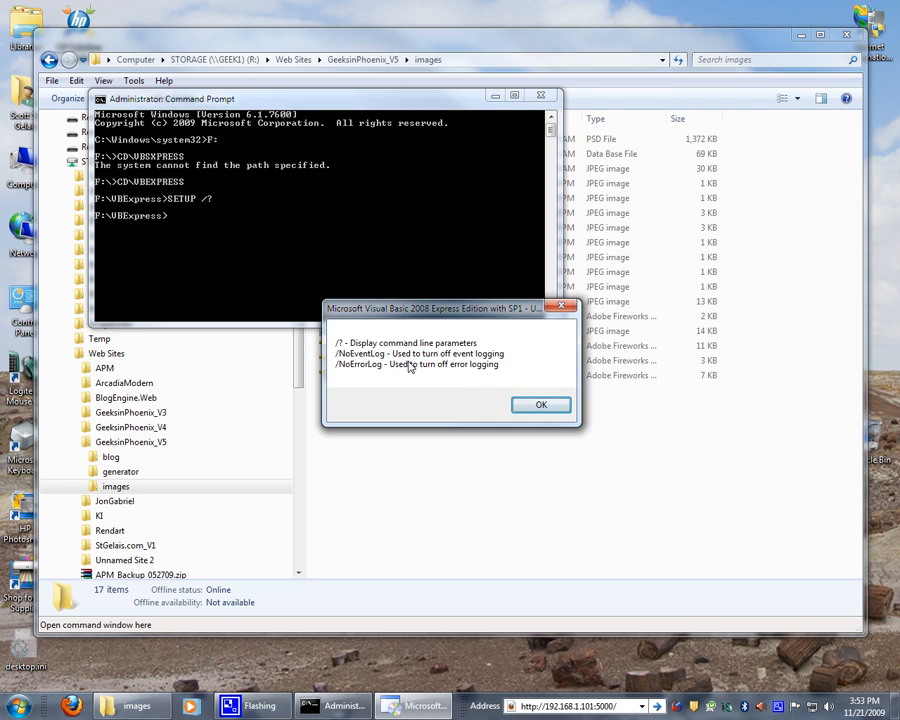
click(540, 404)
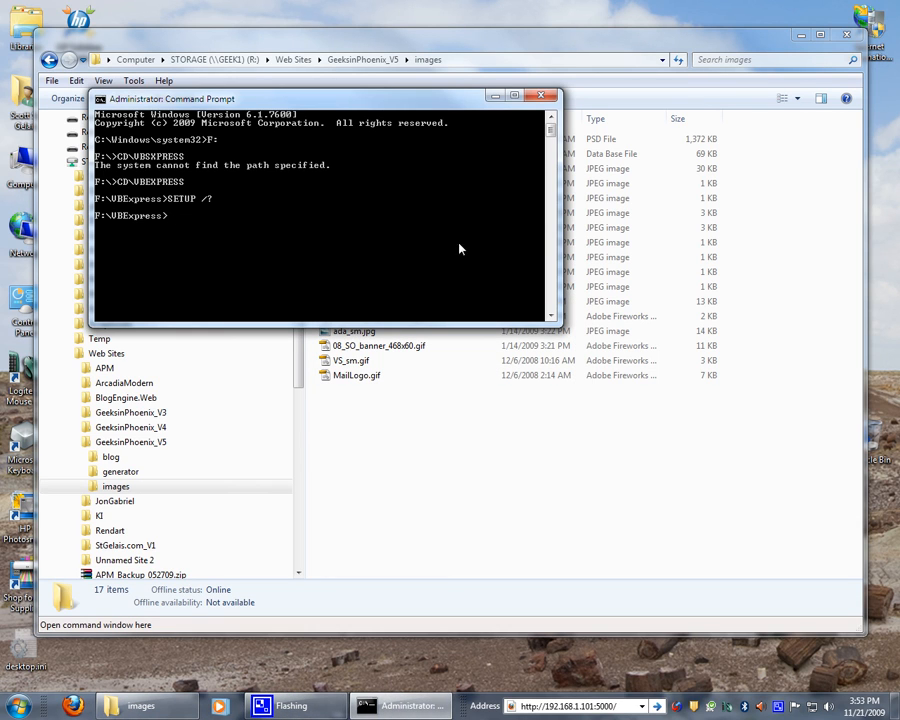
mouse_move(295, 198)
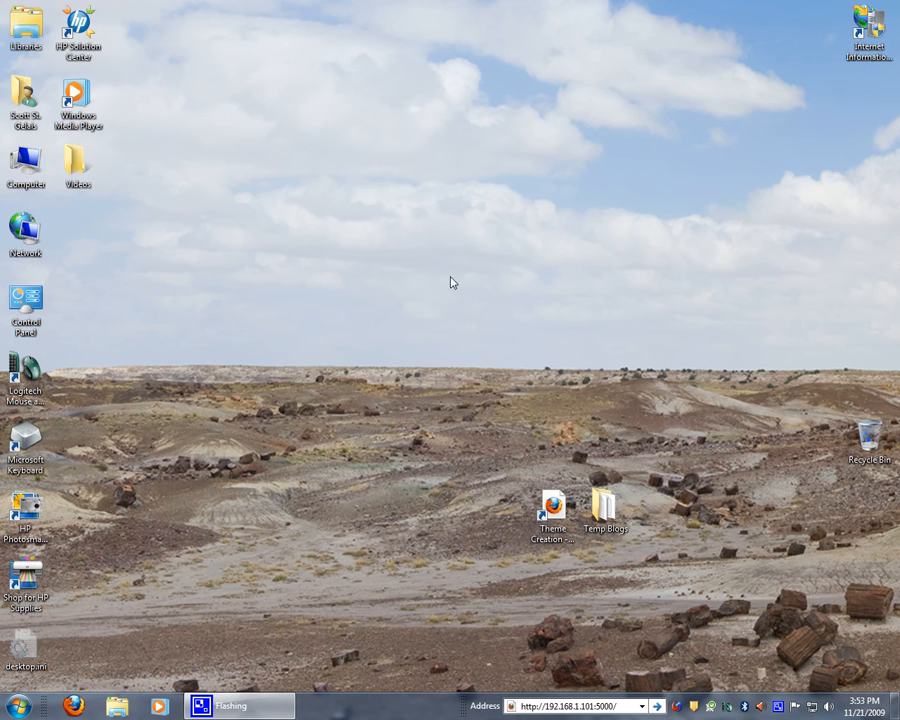
mouse_move(418, 310)
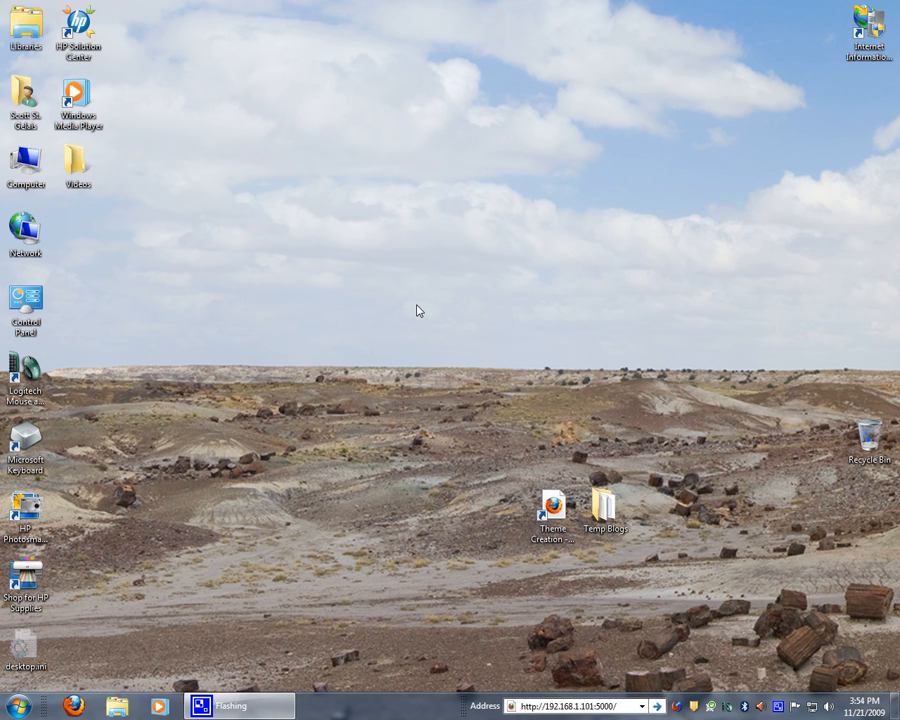